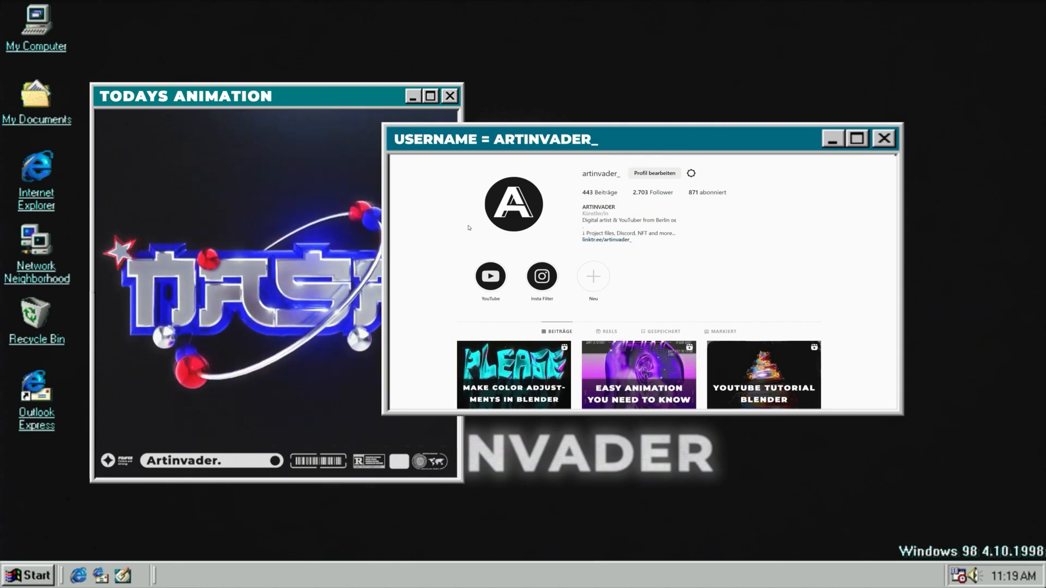
Scroll down through the artist's Instagram post grid before moving to the TikTok profile.
{"action": "scroll", "scroll_direction": "down", "scroll_amount": 3}
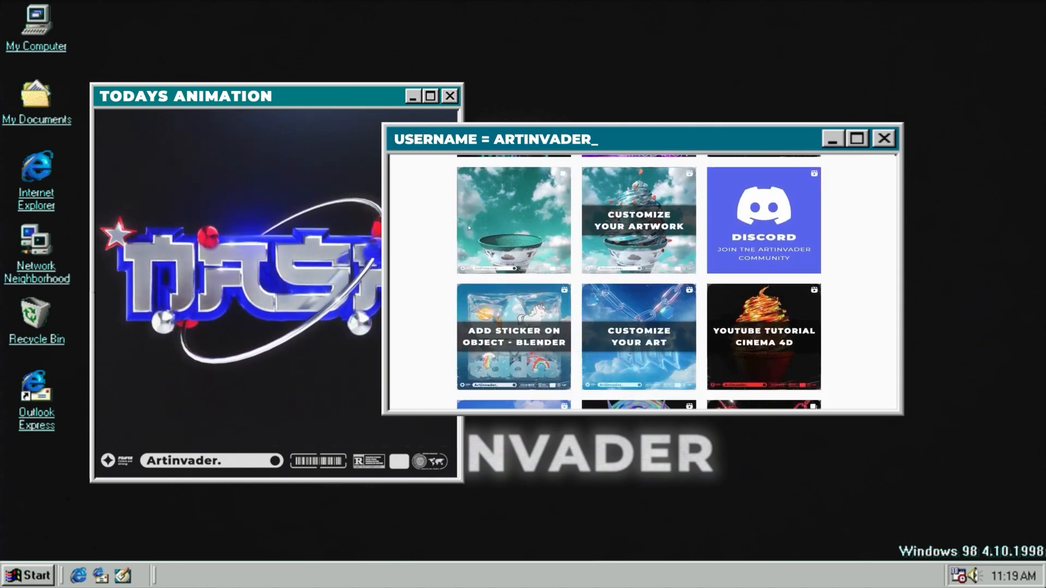
{"action": "scroll", "scroll_direction": "down", "scroll_amount": 3}
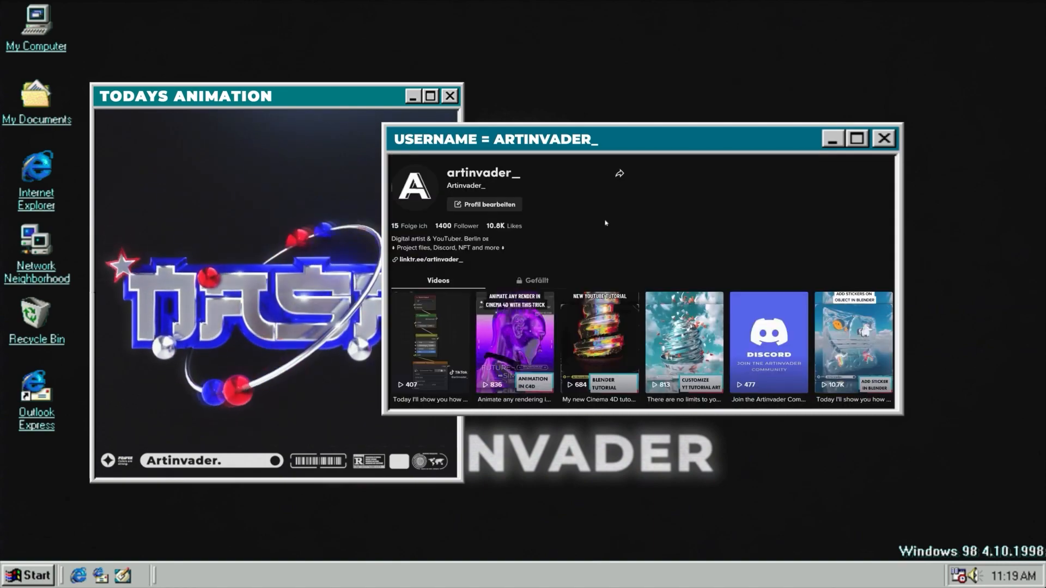
{"action": "scroll", "scroll_direction": "down", "scroll_amount": 3}
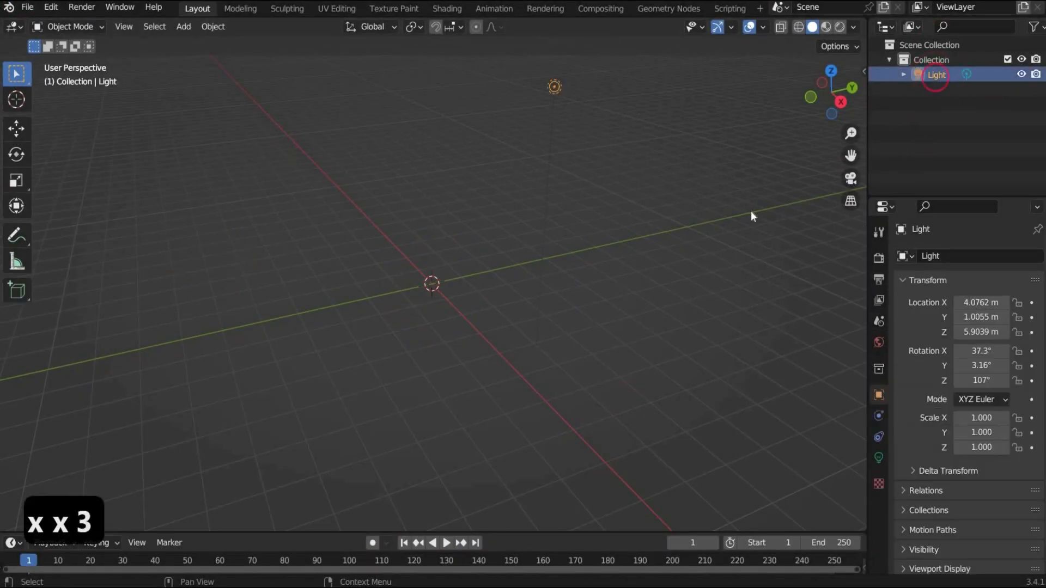
Add a text object to the cleared scene and stand it upright with a 90° X rotation.
{"action": "left_click", "coordinate": [183, 26]}
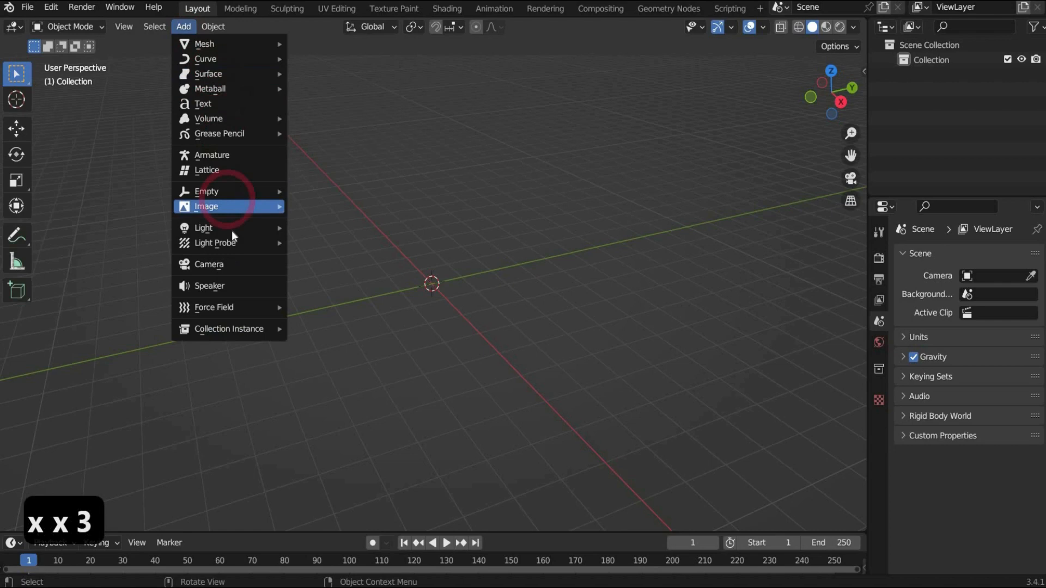
{"action": "mouse_move", "coordinate": [215, 242]}
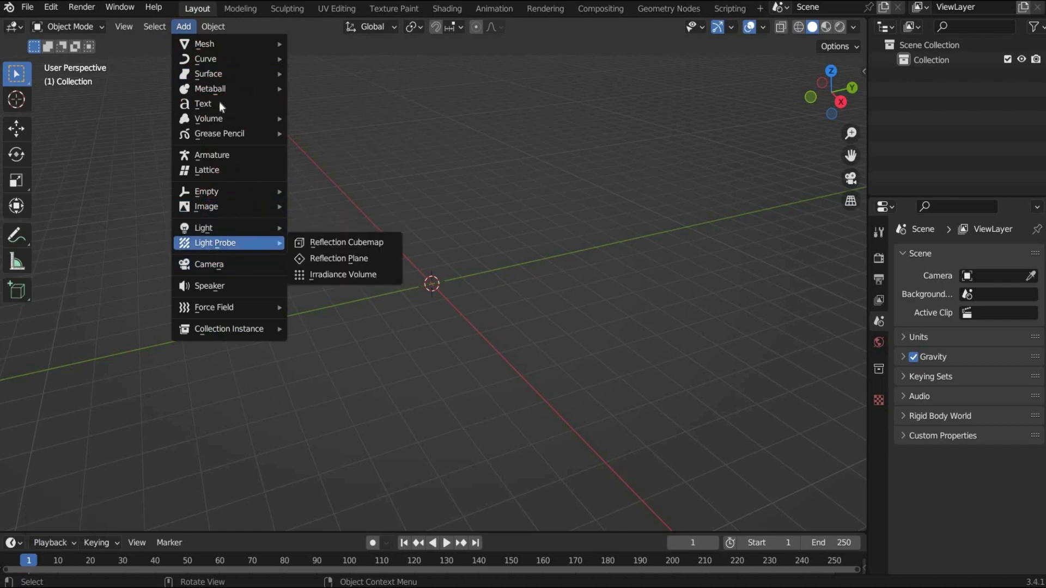
{"action": "left_click", "coordinate": [202, 104]}
{"action": "type", "text": "90"}
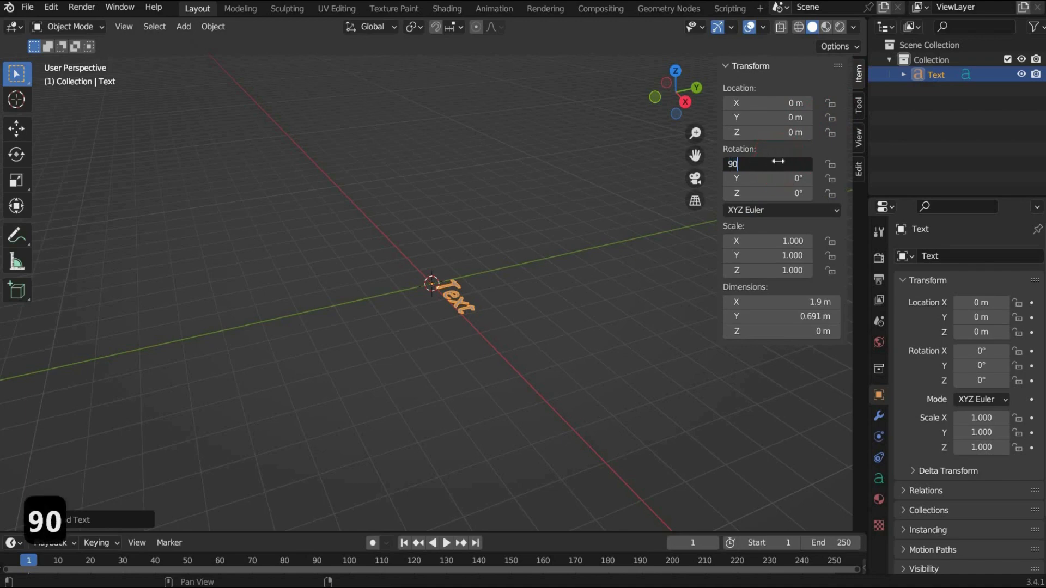
{"action": "key", "text": "Return"}
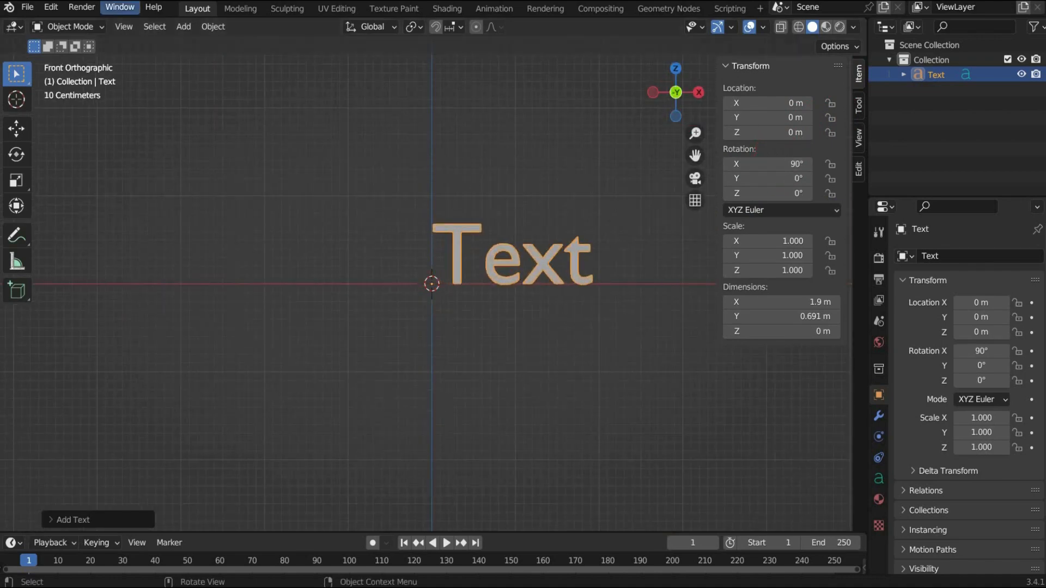
Edit the text object so it reads NASA.
{"action": "left_click", "coordinate": [66, 26]}
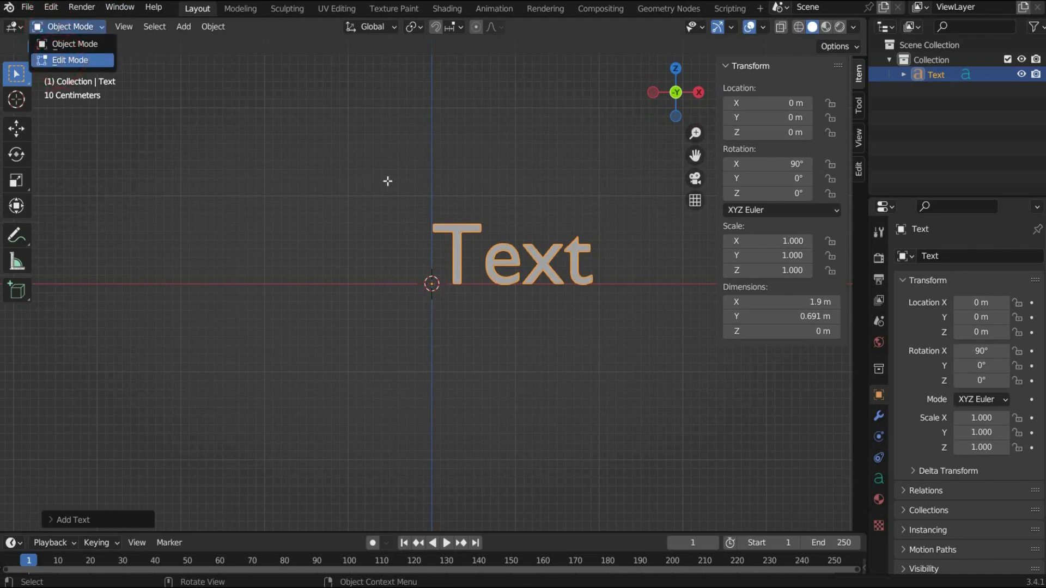
{"action": "left_click", "coordinate": [70, 60]}
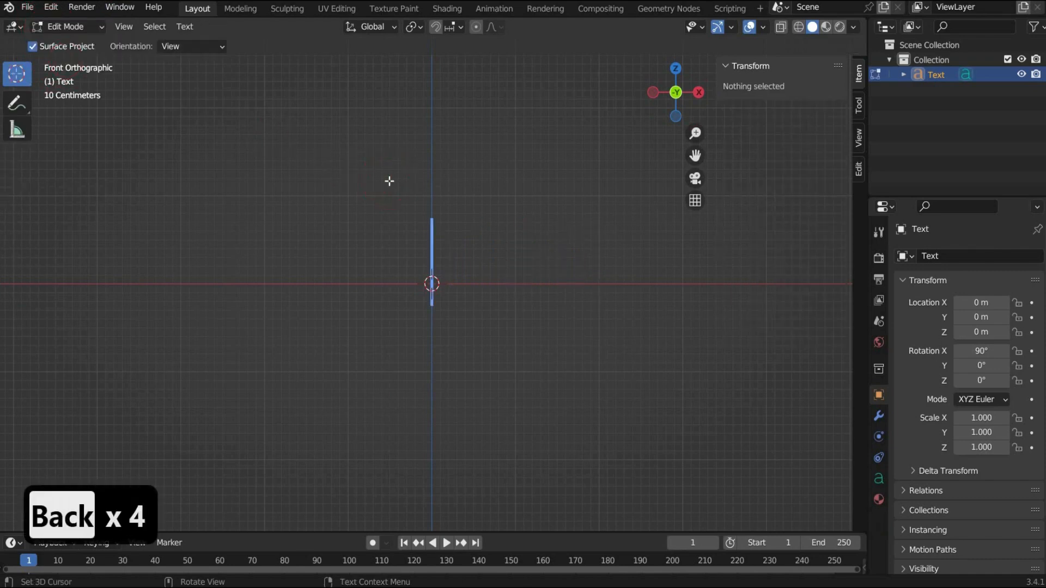
{"action": "type", "text": "NASA"}
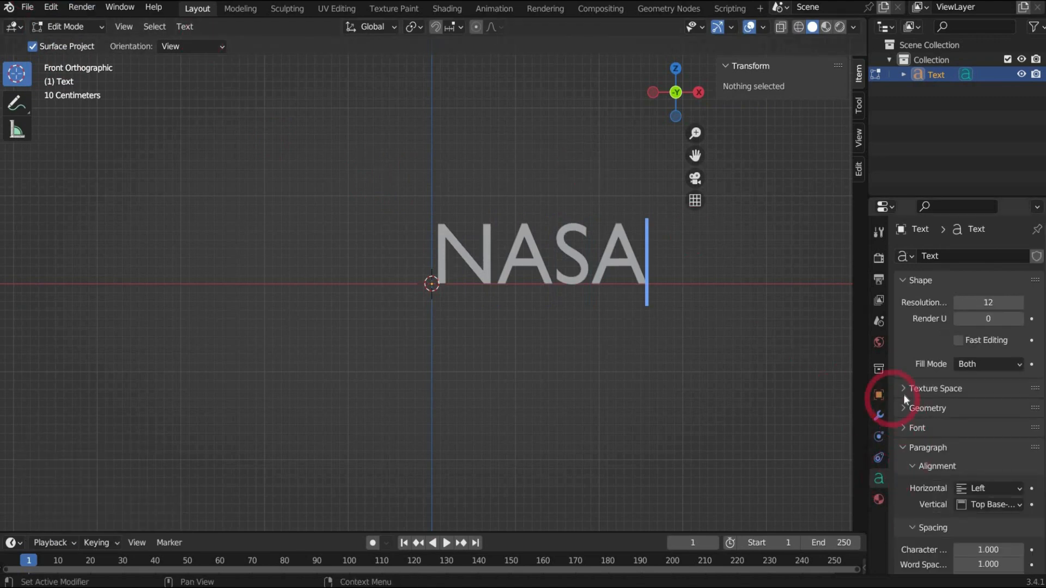
Browse from the Font settings to the desktop folder holding the Renji font file.
{"action": "left_click", "coordinate": [917, 427]}
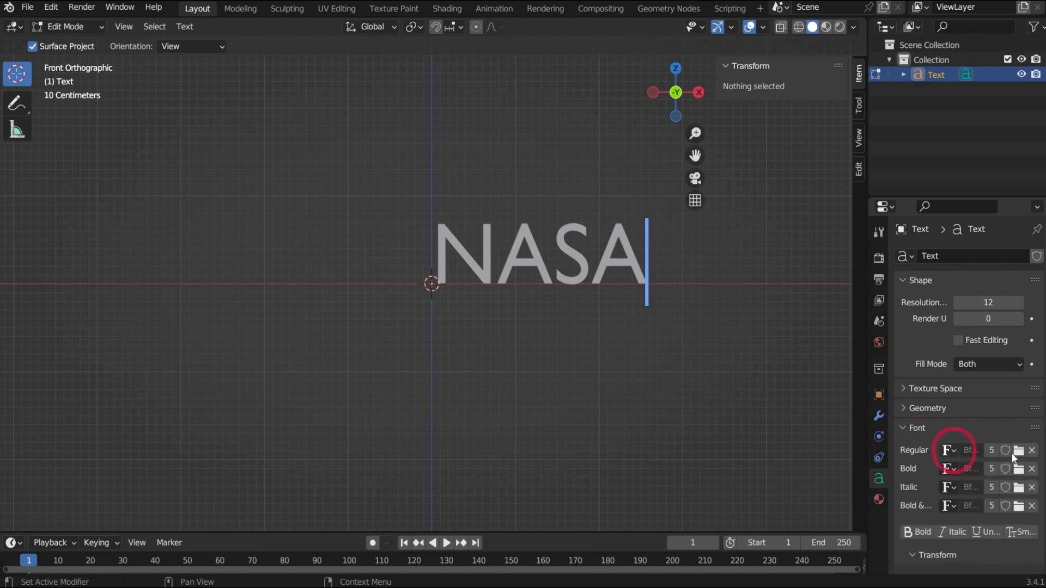
{"action": "left_click", "coordinate": [1018, 450]}
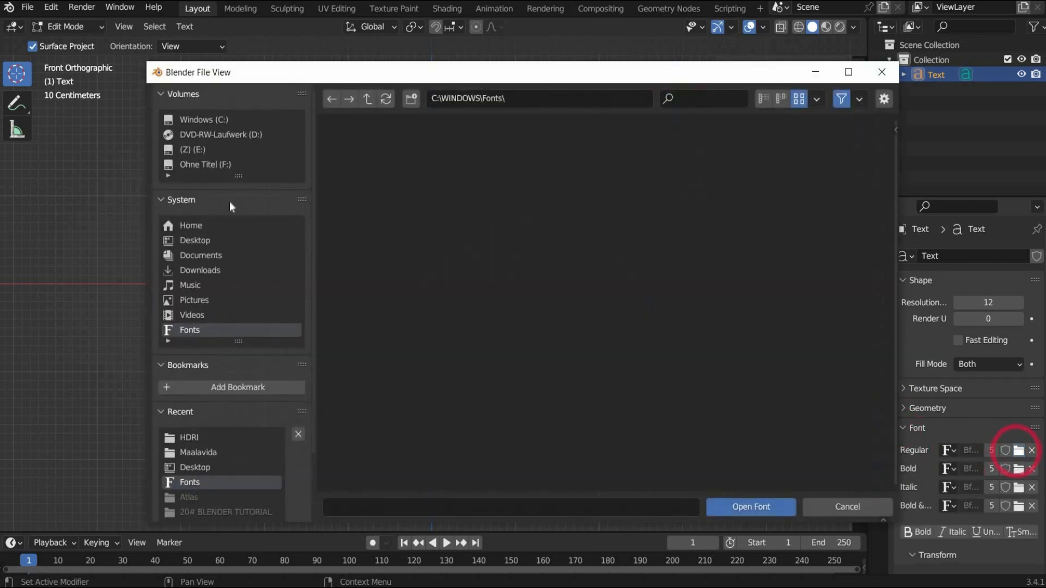
{"action": "left_click", "coordinate": [194, 240]}
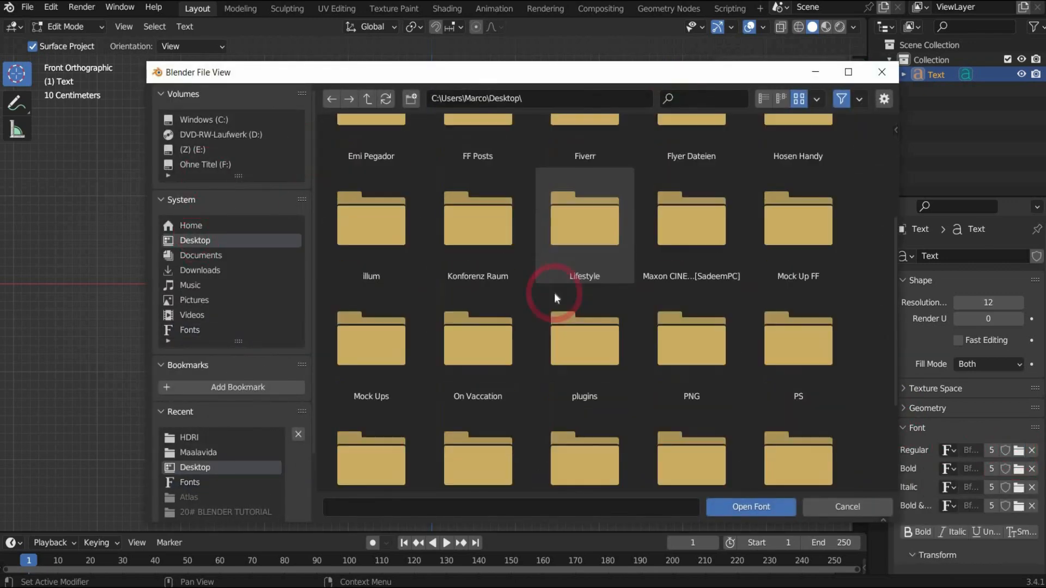
{"action": "left_click", "coordinate": [750, 507]}
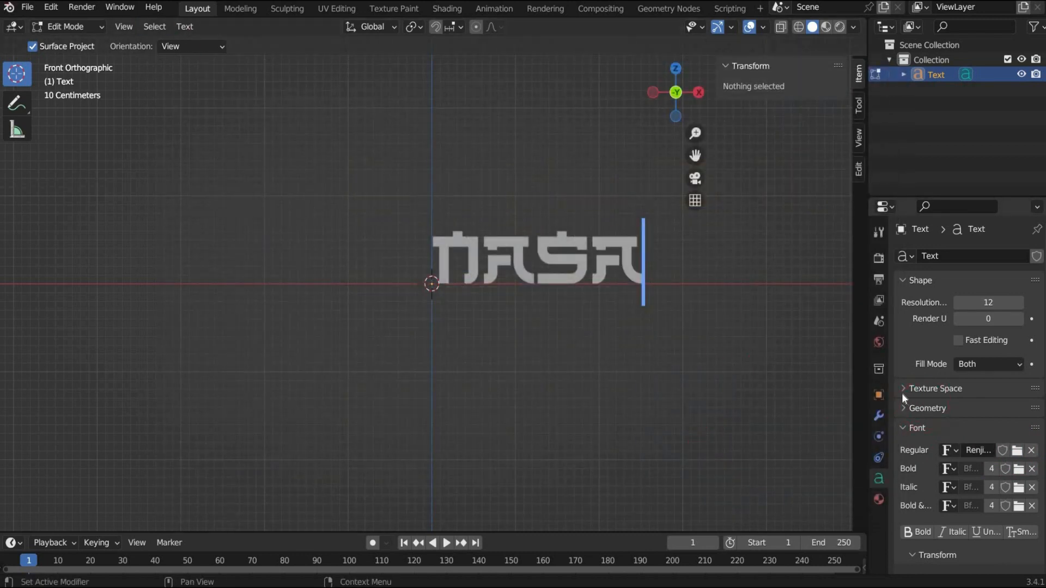
Give the NASA text 0.08 m extrusion, center it horizontally, and return to Object Mode.
{"action": "left_click", "coordinate": [926, 408]}
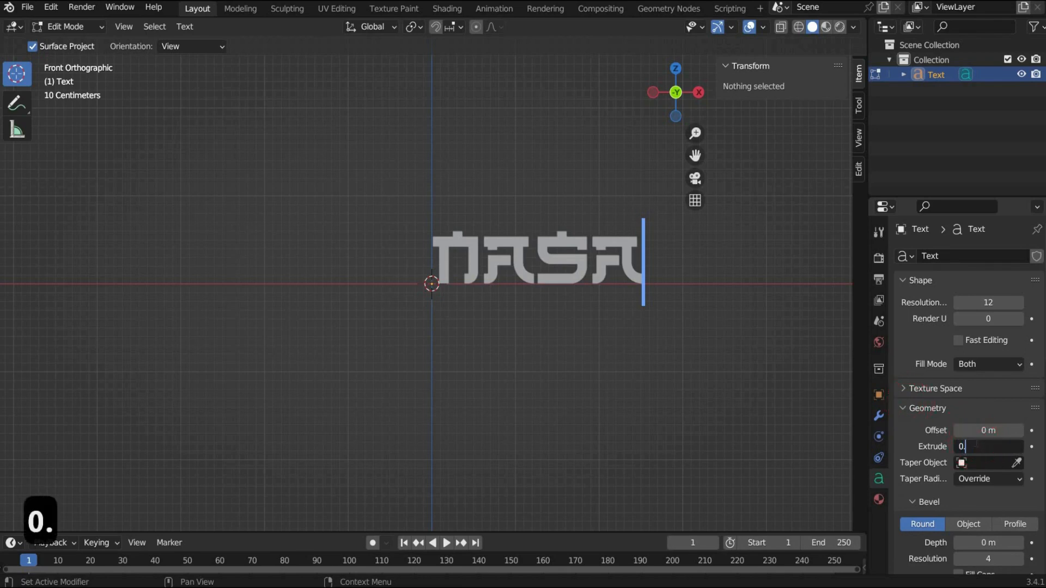
{"action": "type", "text": "0.08 m"}
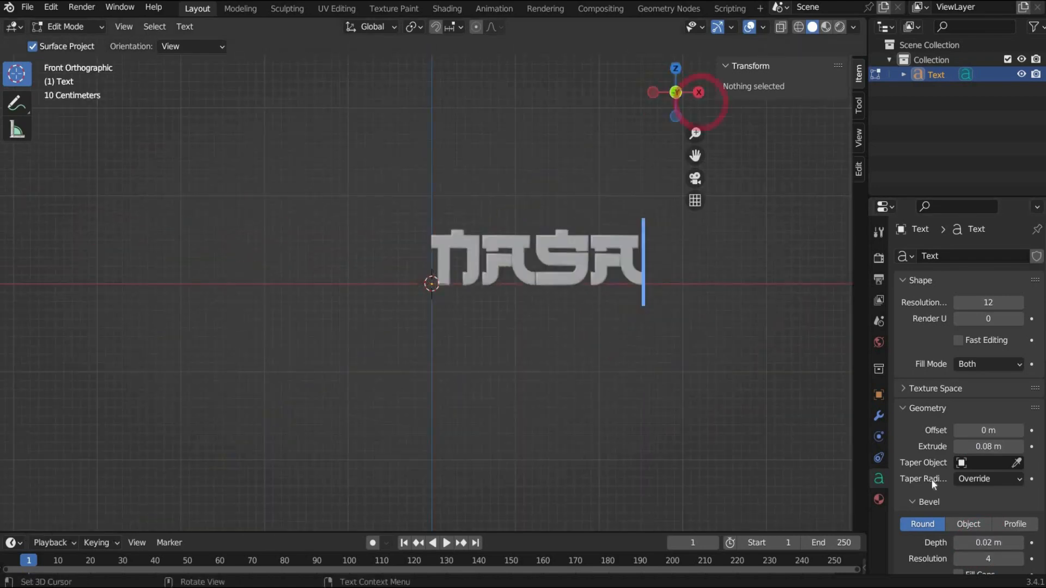
{"action": "left_click", "coordinate": [989, 496]}
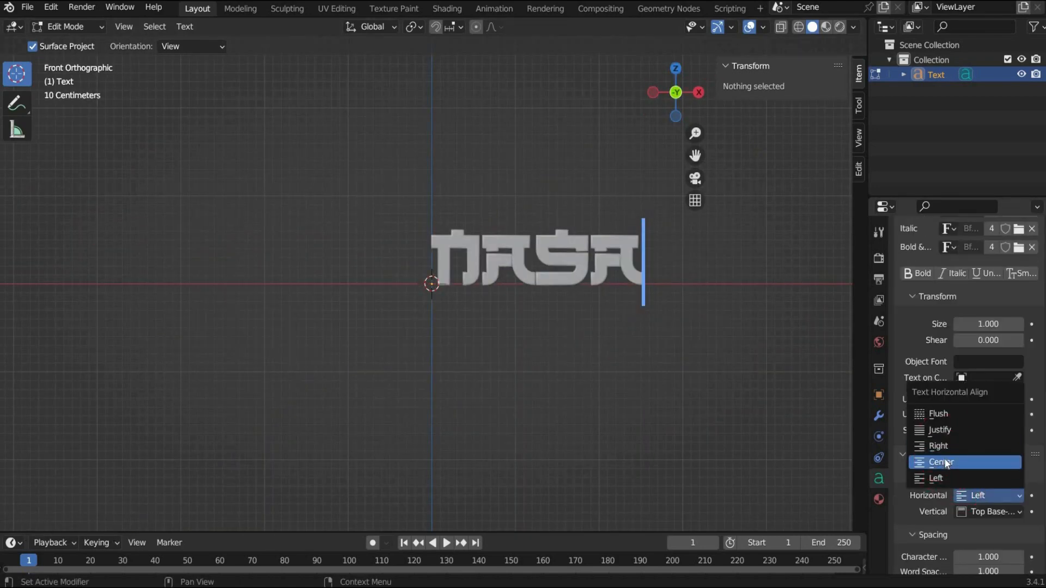
{"action": "left_click", "coordinate": [942, 462]}
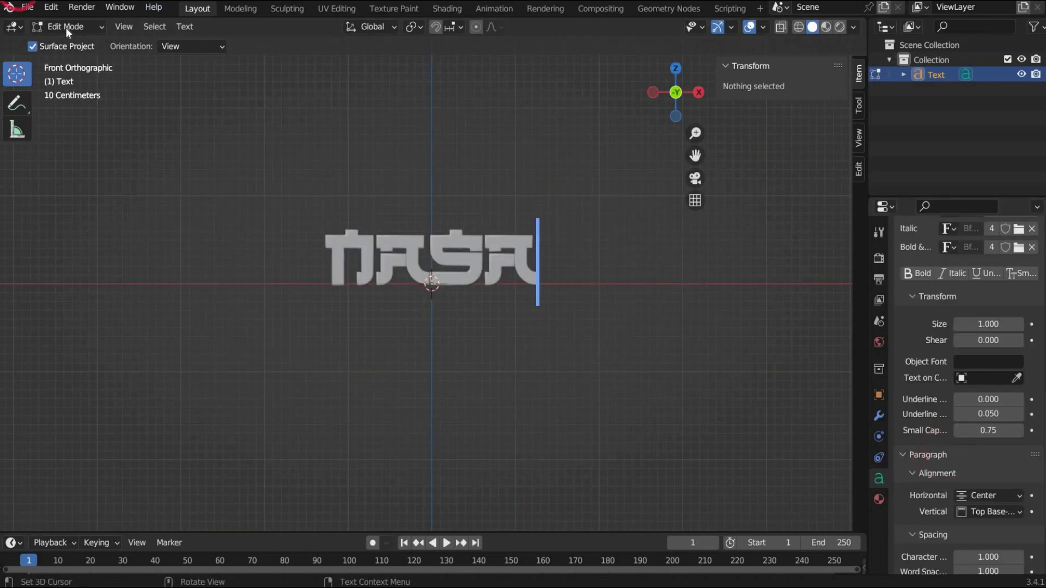
{"action": "key", "text": "Tab"}
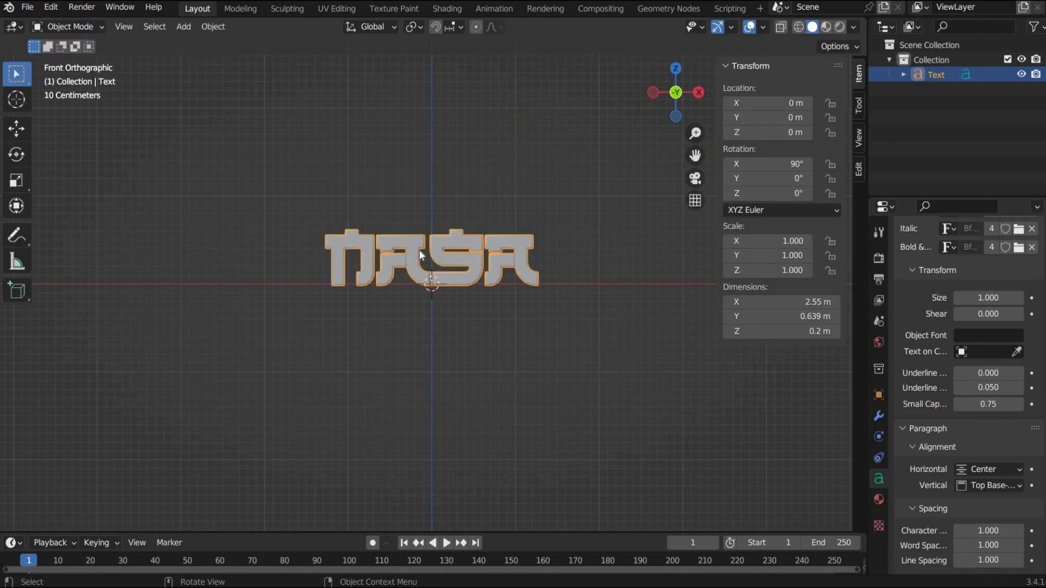
{"action": "key", "text": "ctrl+v"}
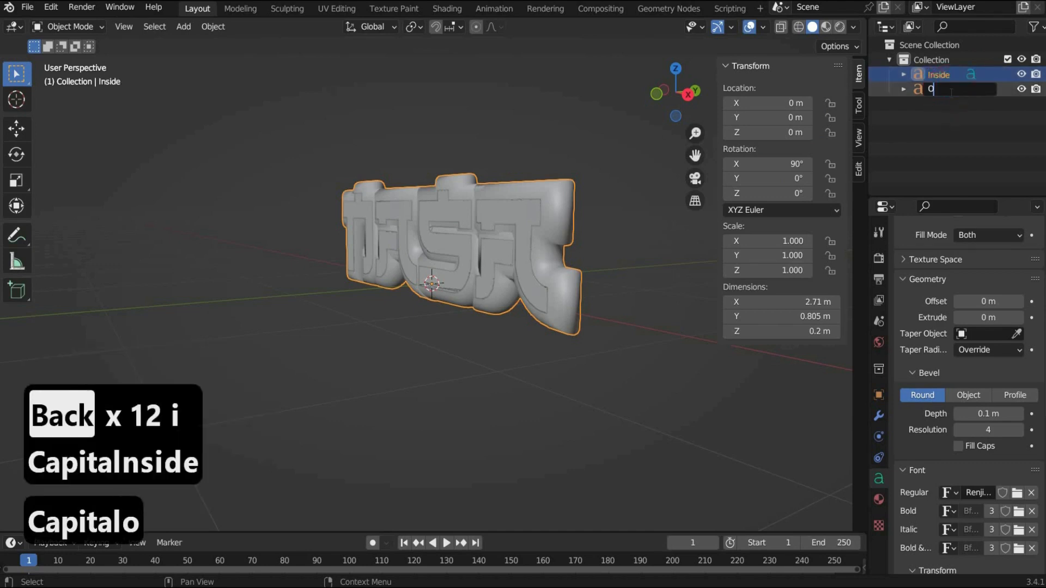
Rename the duplicated second NASA text object to Outside.
{"action": "type", "text": "Outside"}
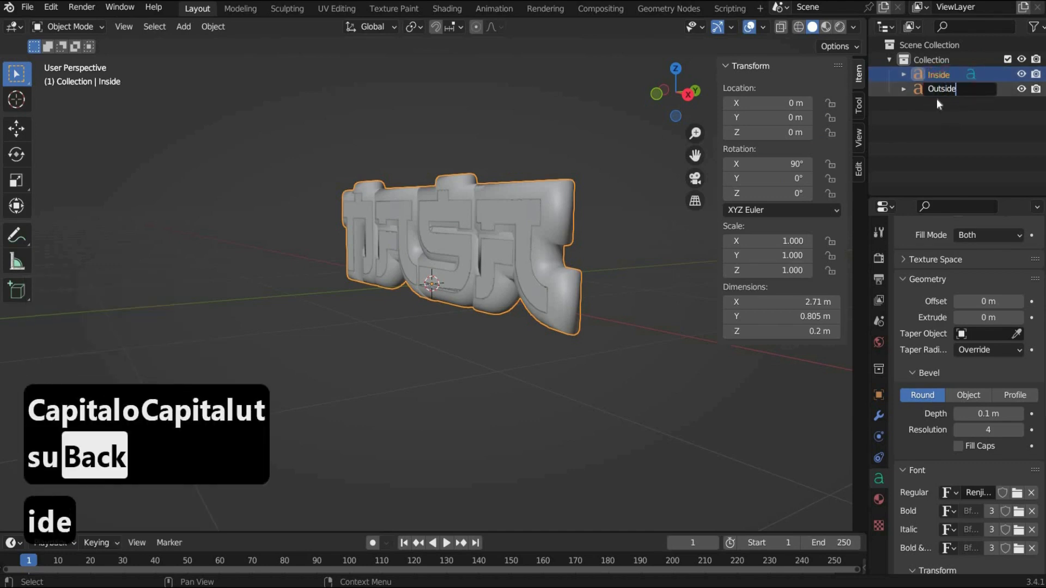
{"action": "left_click", "coordinate": [941, 88]}
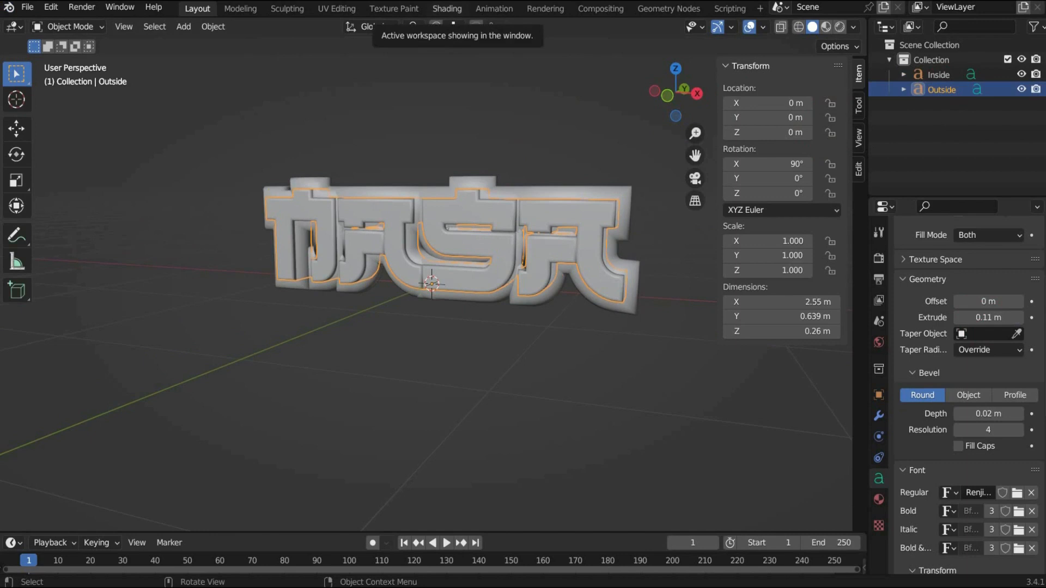
Convert the Outside text into a mesh and add a Remesh modifier to it.
{"action": "left_click", "coordinate": [878, 415]}
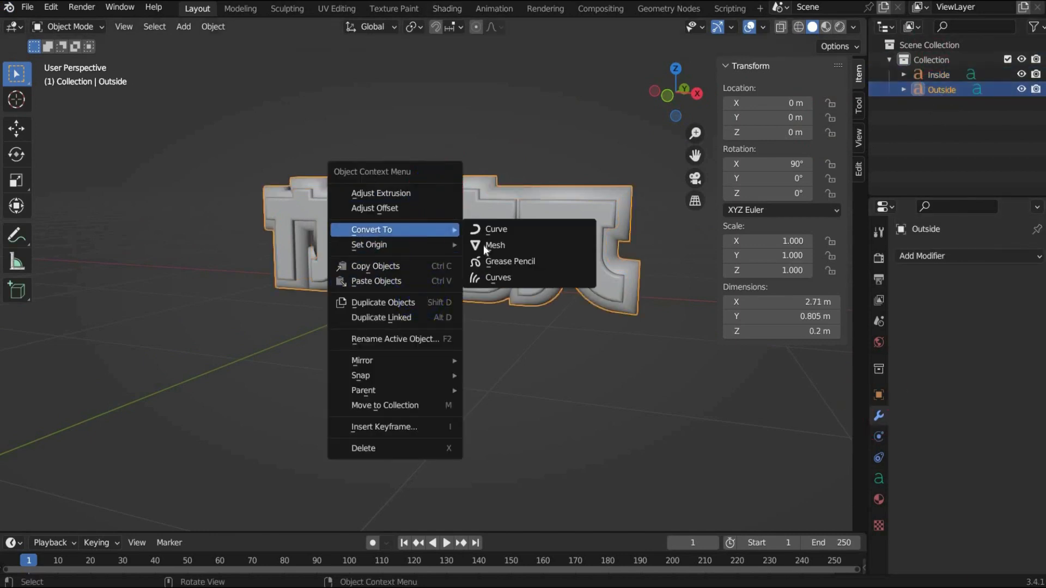
{"action": "left_click", "coordinate": [494, 245]}
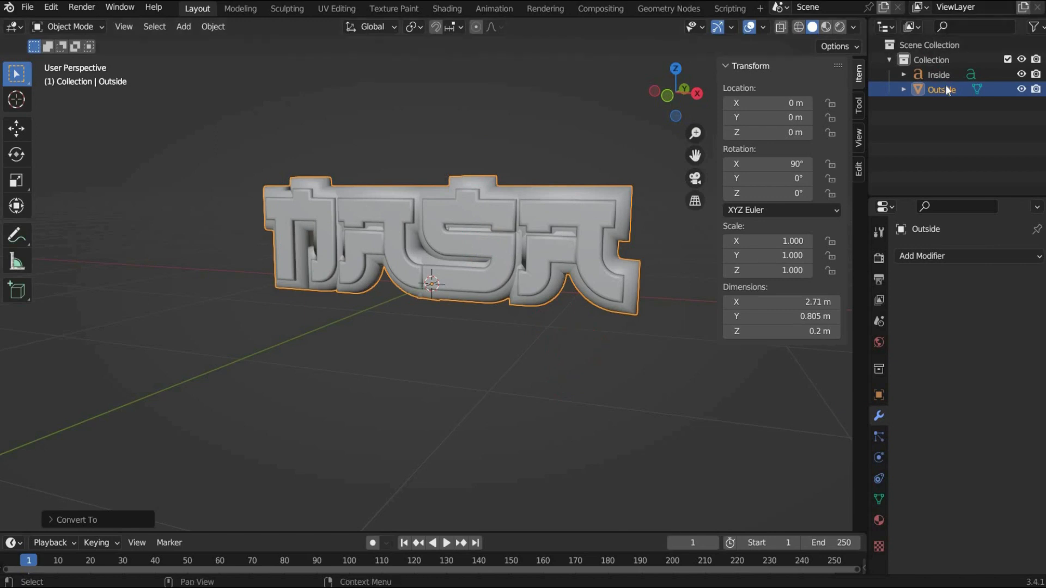
{"action": "mouse_move", "coordinate": [879, 415]}
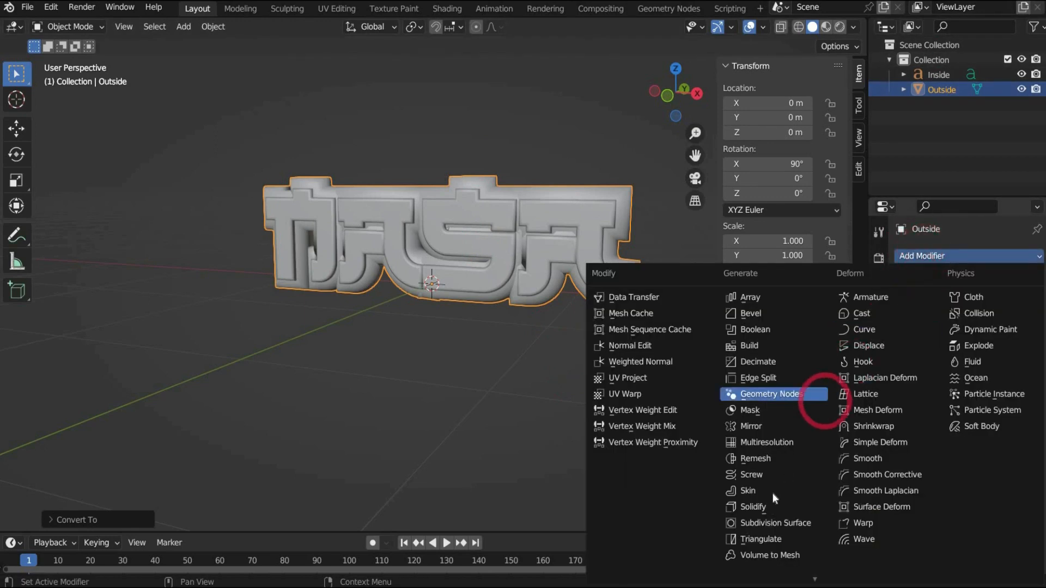
{"action": "left_click", "coordinate": [755, 459]}
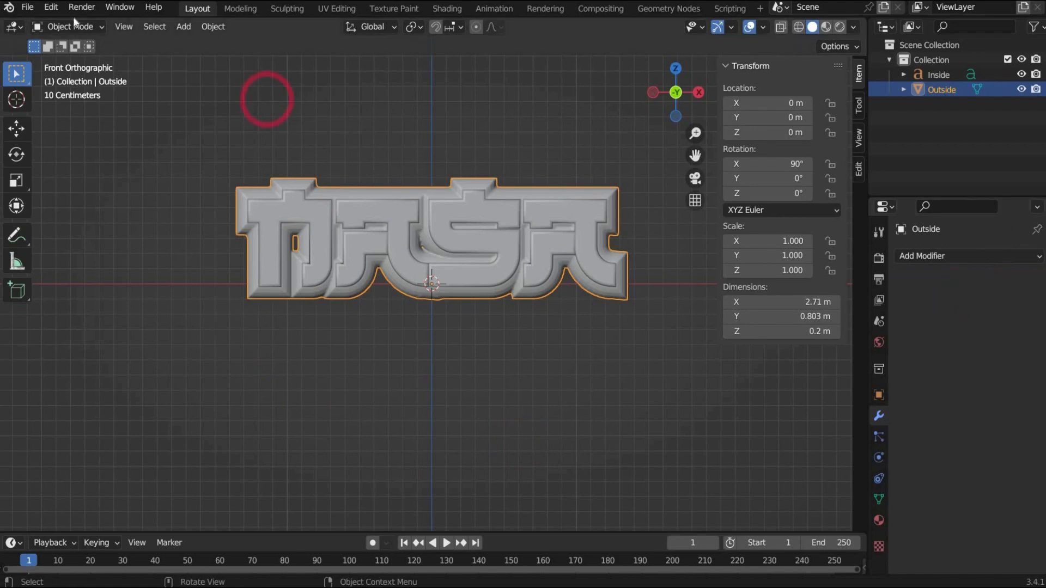
Sculpt the Outside letters with Inflate and Flatten brushes, then return to Object Mode.
{"action": "left_click", "coordinate": [67, 26]}
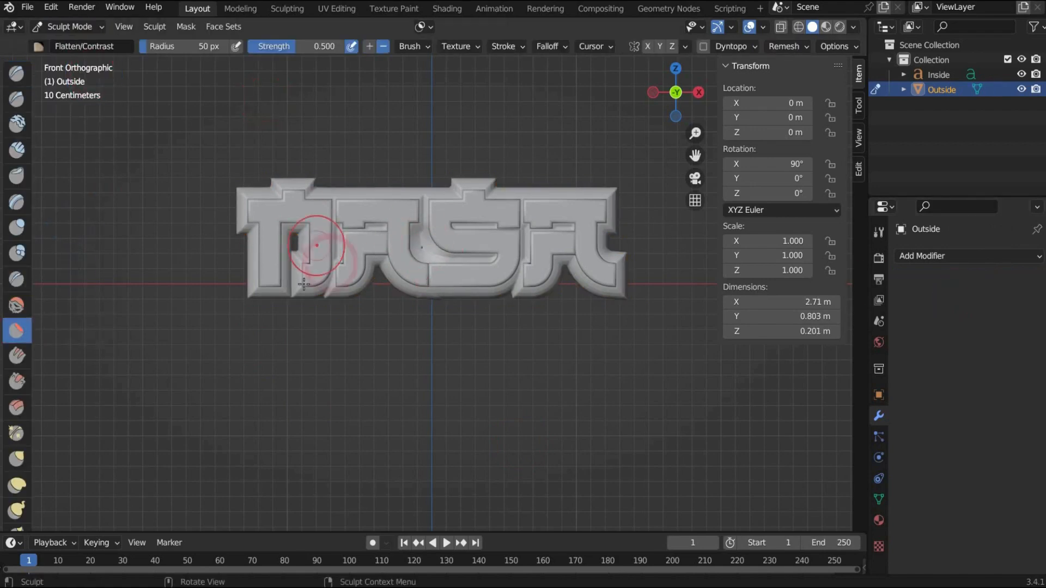
{"action": "left_click", "coordinate": [16, 227]}
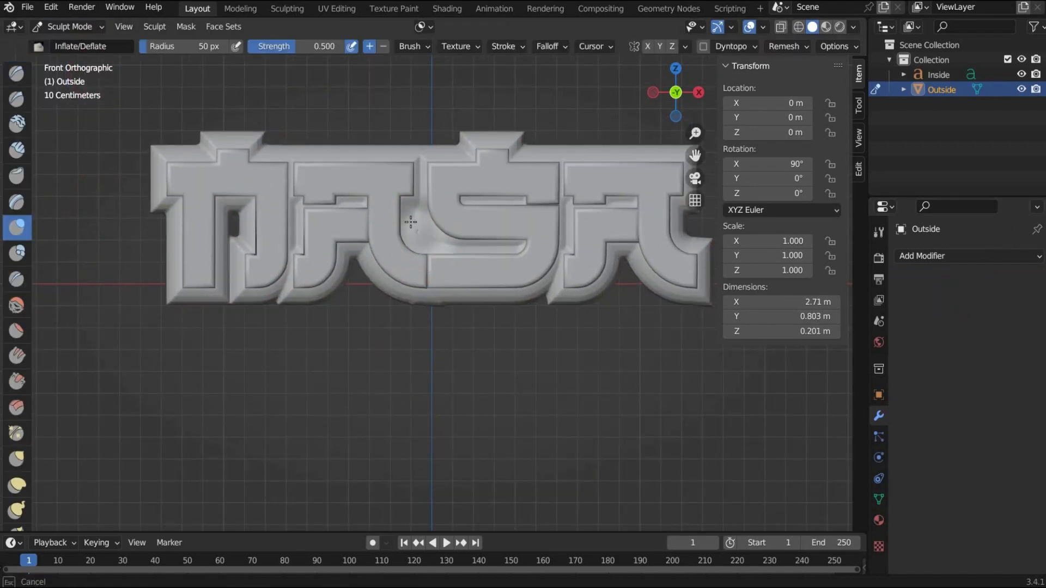
{"action": "left_click", "coordinate": [17, 329]}
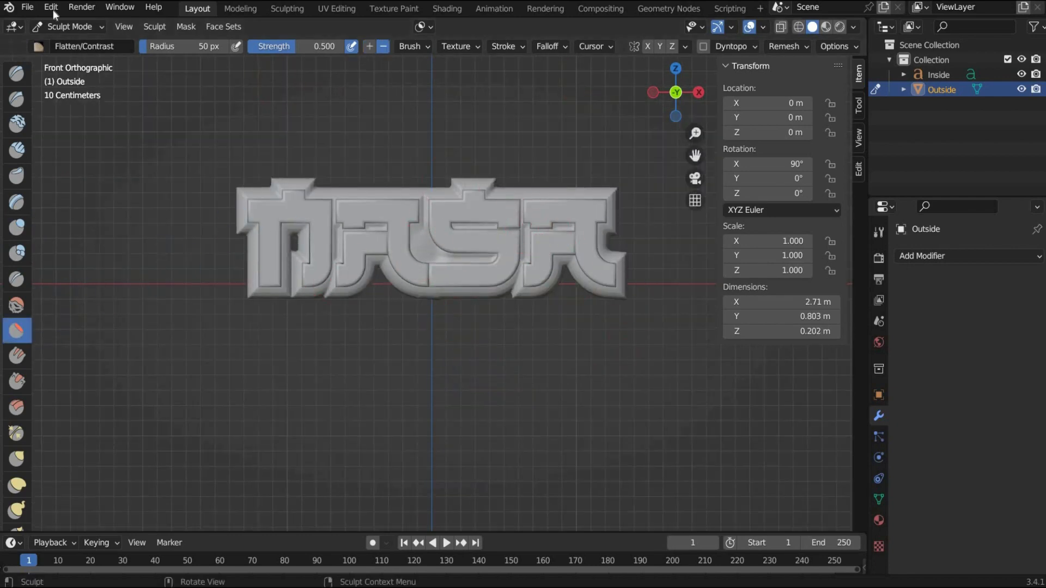
{"action": "left_click", "coordinate": [66, 26]}
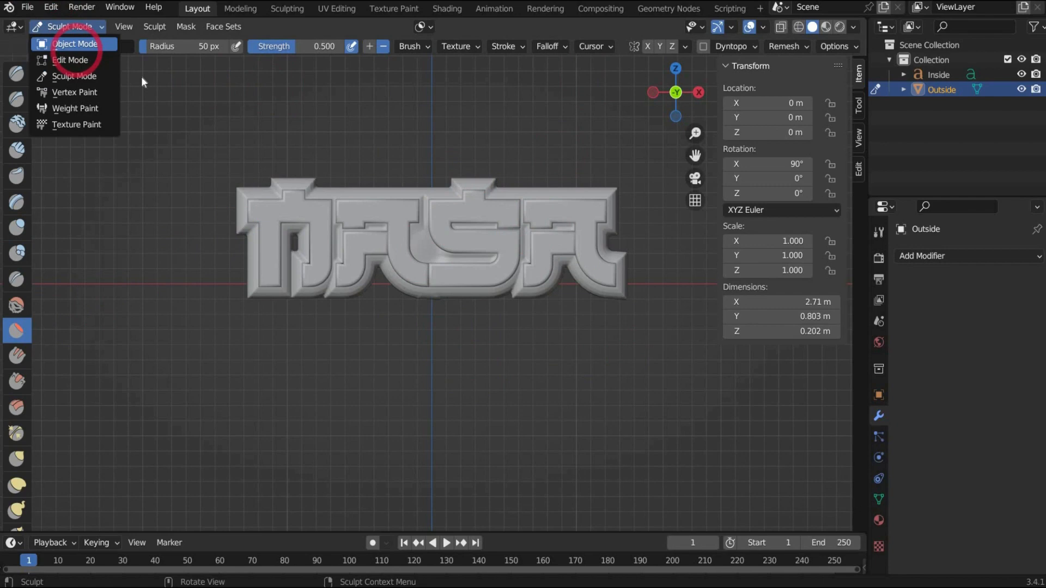
{"action": "left_click", "coordinate": [73, 44]}
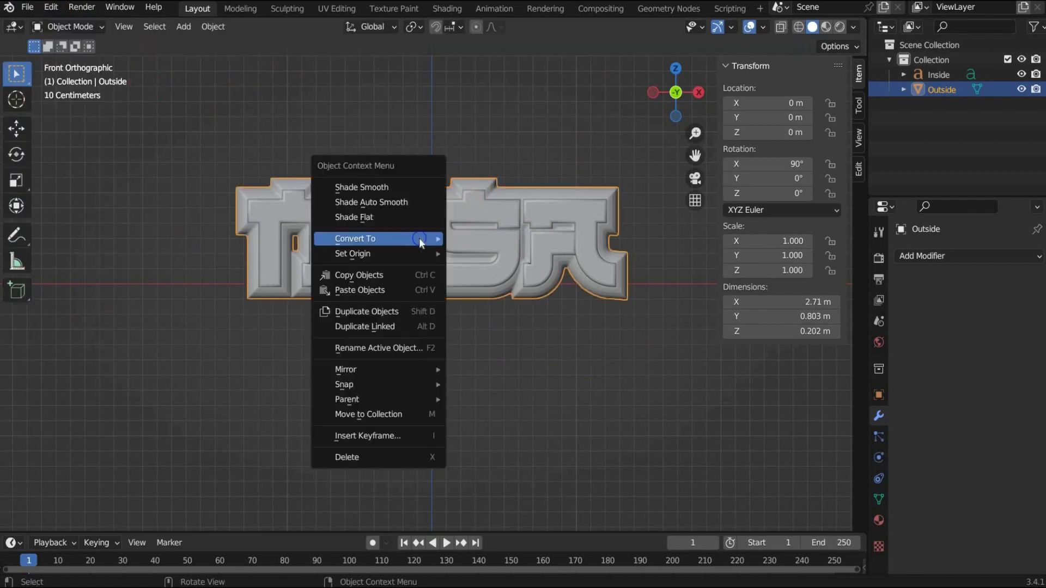
{"action": "left_click", "coordinate": [361, 186]}
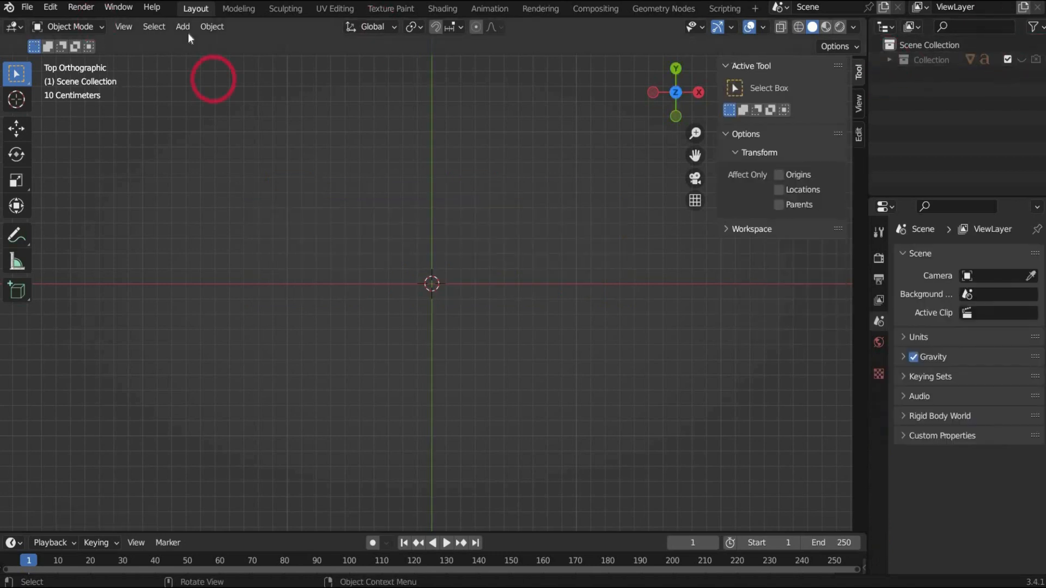
Add a polygon curve, make it a flat filled 2D shape, and set its type to Star.
{"action": "left_click", "coordinate": [182, 26]}
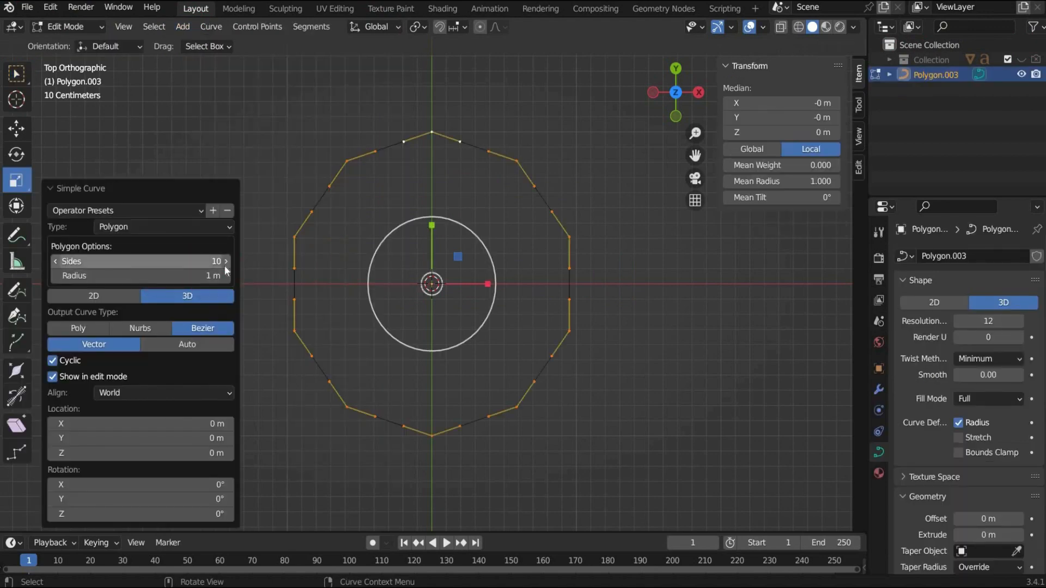
{"action": "left_click", "coordinate": [93, 295]}
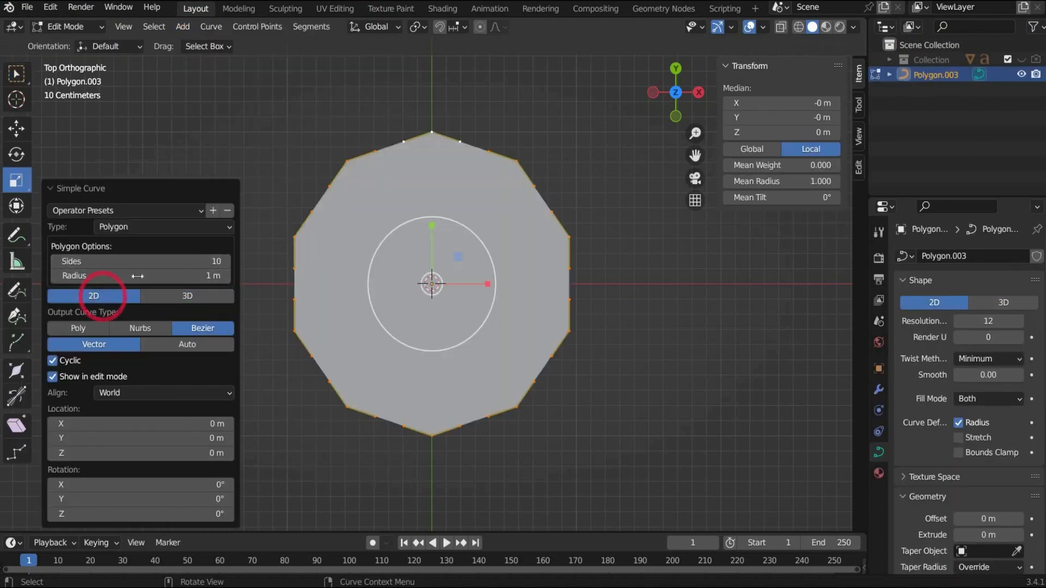
{"action": "left_click", "coordinate": [295, 237]}
{"action": "type", "text": "0.08"}
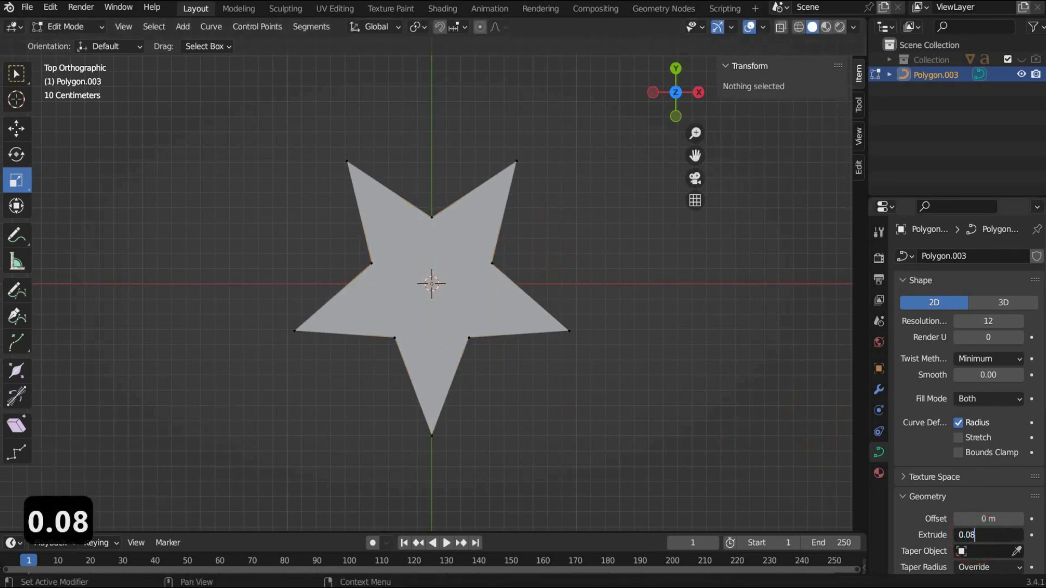
Extrude the star 0.08 m with a rounded bevel, convert it to mesh, and rotate X to 90°.
{"action": "key", "text": "Return"}
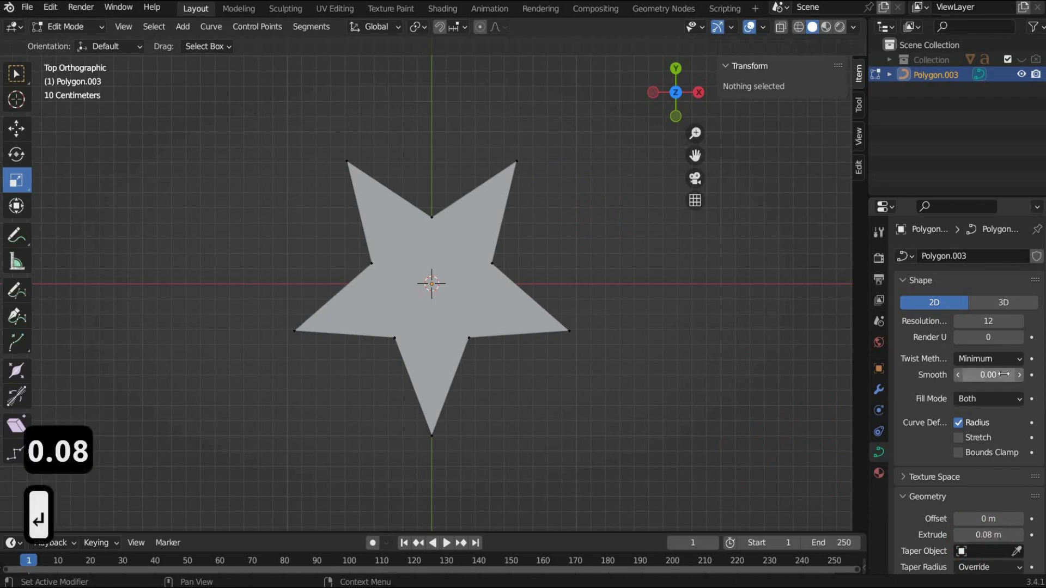
{"action": "scroll", "scroll_direction": "down", "scroll_amount": 3}
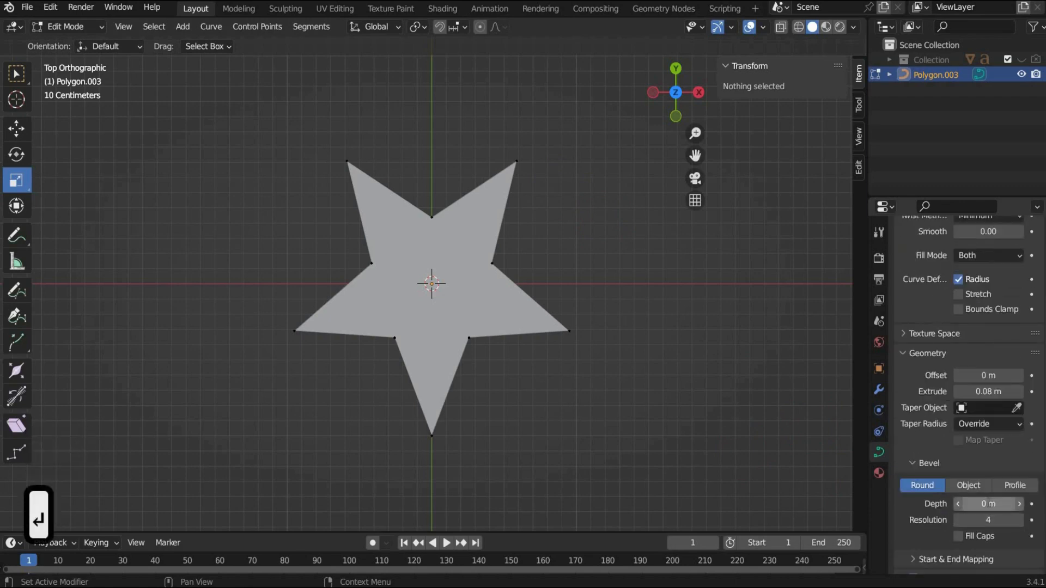
{"action": "left_click", "coordinate": [988, 504]}
{"action": "type", "text": ".1"}
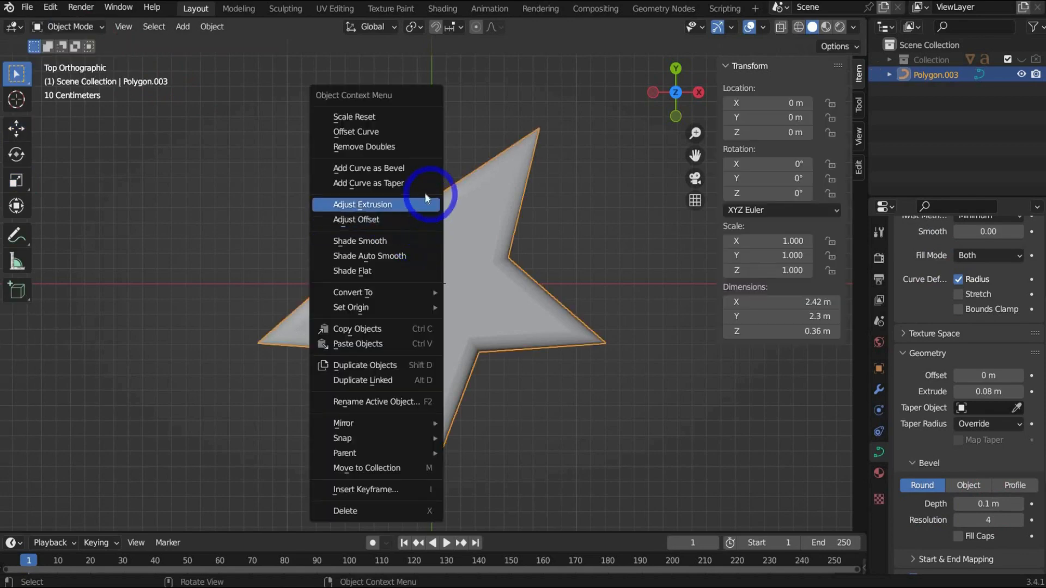
{"action": "mouse_move", "coordinate": [352, 292]}
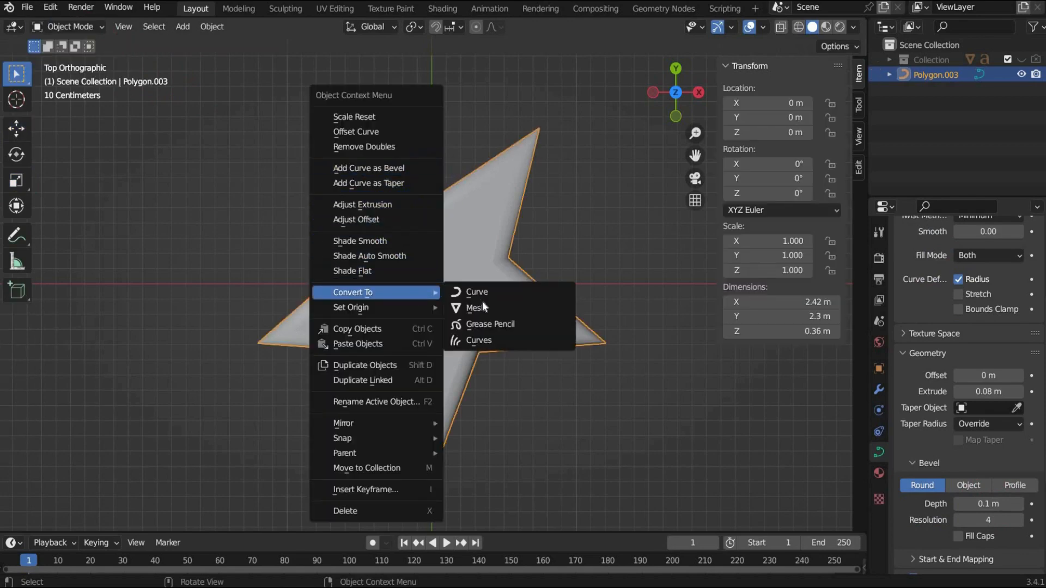
{"action": "left_click", "coordinate": [476, 307]}
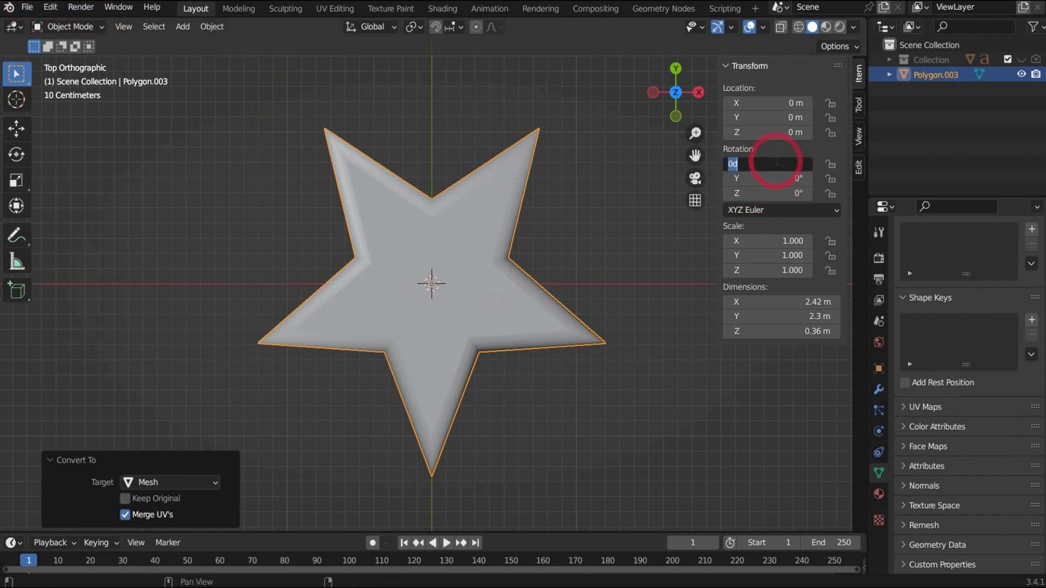
{"action": "type", "text": "90°"}
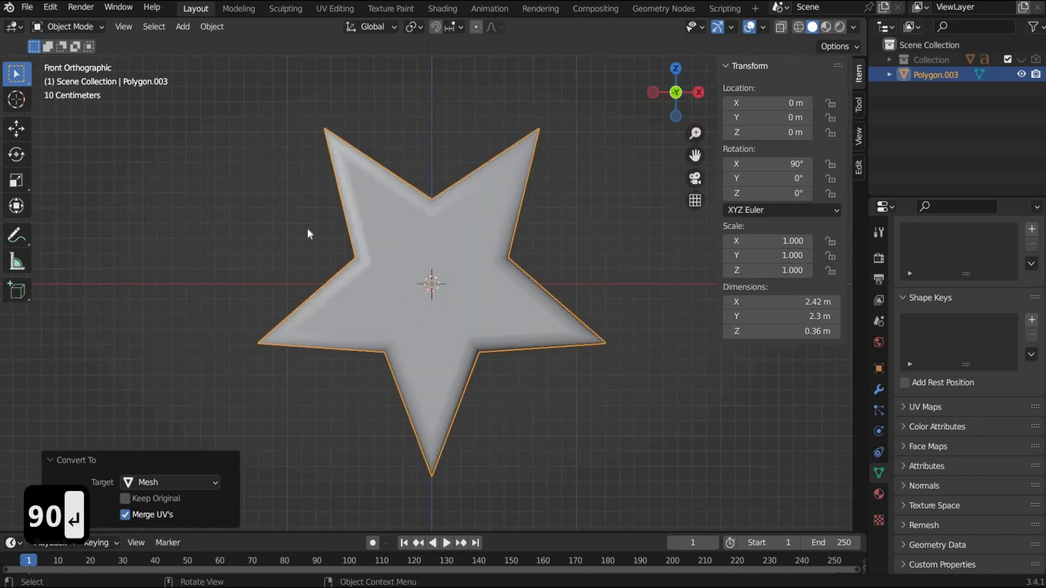
Paste copied values while arranging star copies at the NASA logo's corners.
{"action": "key", "text": "ctrl+v"}
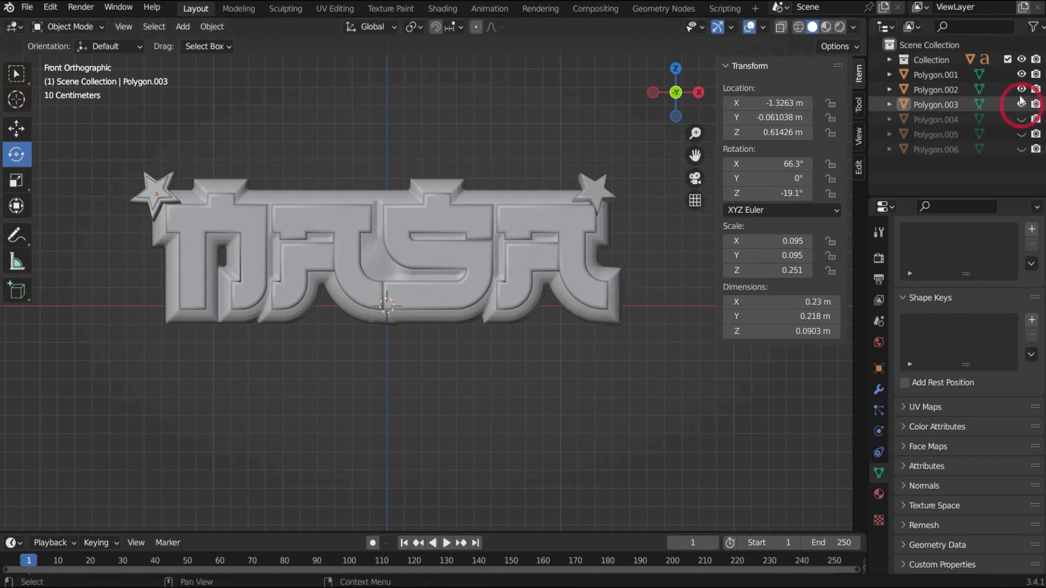
Hide the NASA lettering objects from view via the Outliner.
{"action": "left_click", "coordinate": [182, 26]}
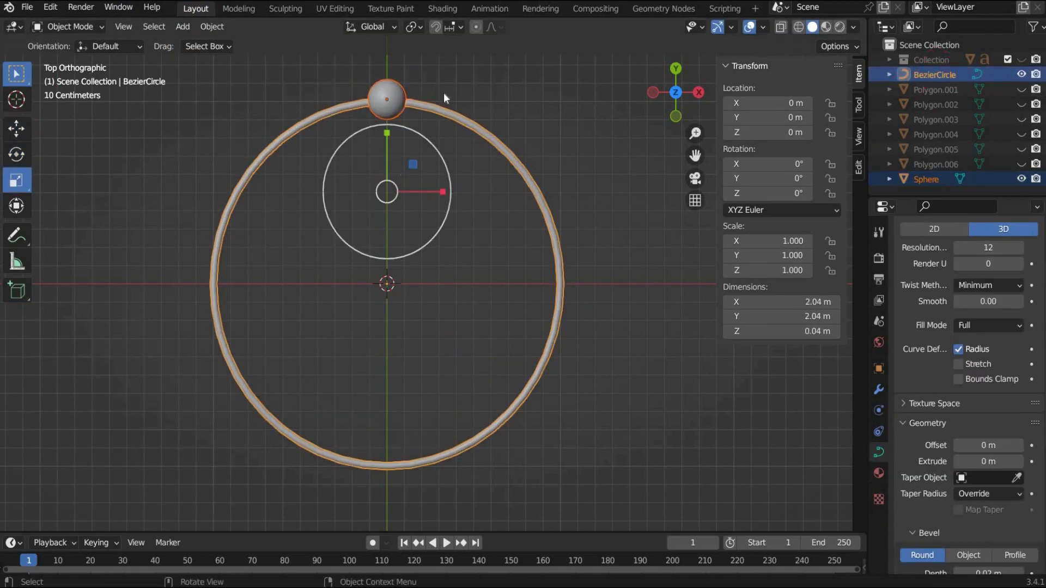
Parent the sphere to the ring with Follow Path, undoing and retrying as needed, then start smooth-shading the spheres.
{"action": "right_click", "coordinate": [445, 98]}
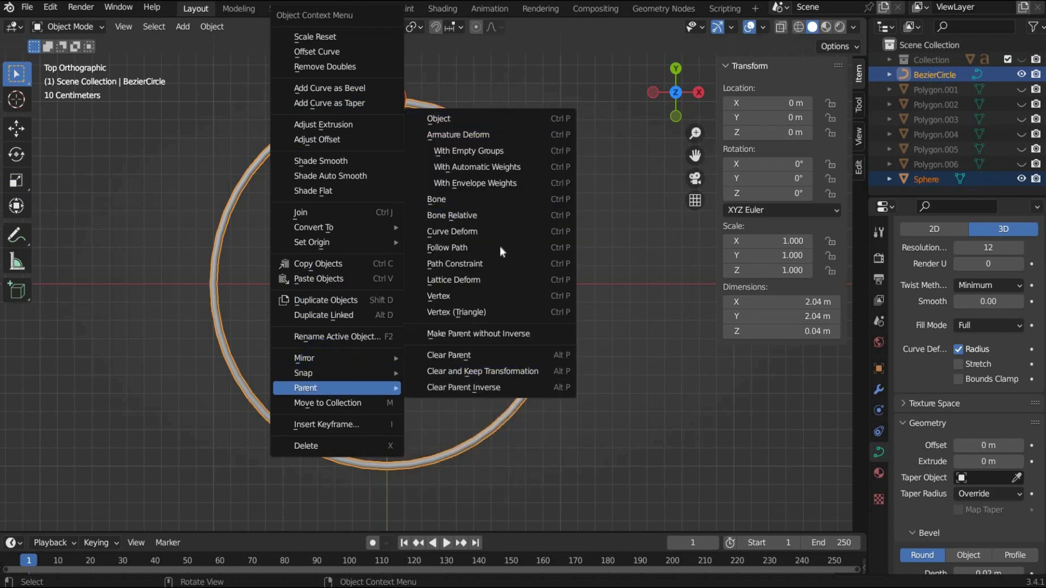
{"action": "left_click", "coordinate": [447, 248]}
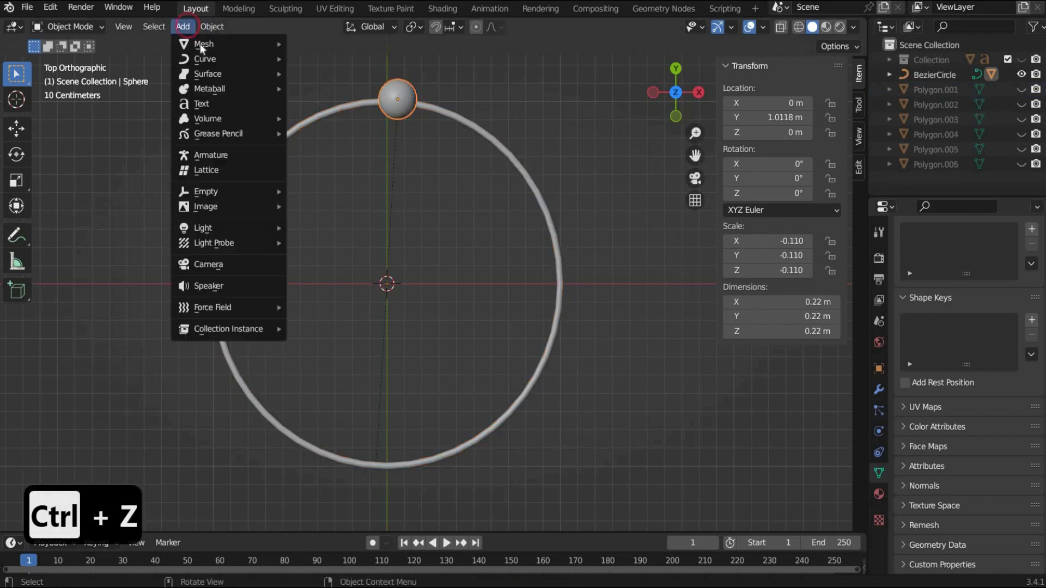
{"action": "key", "text": "Ctrl+Z"}
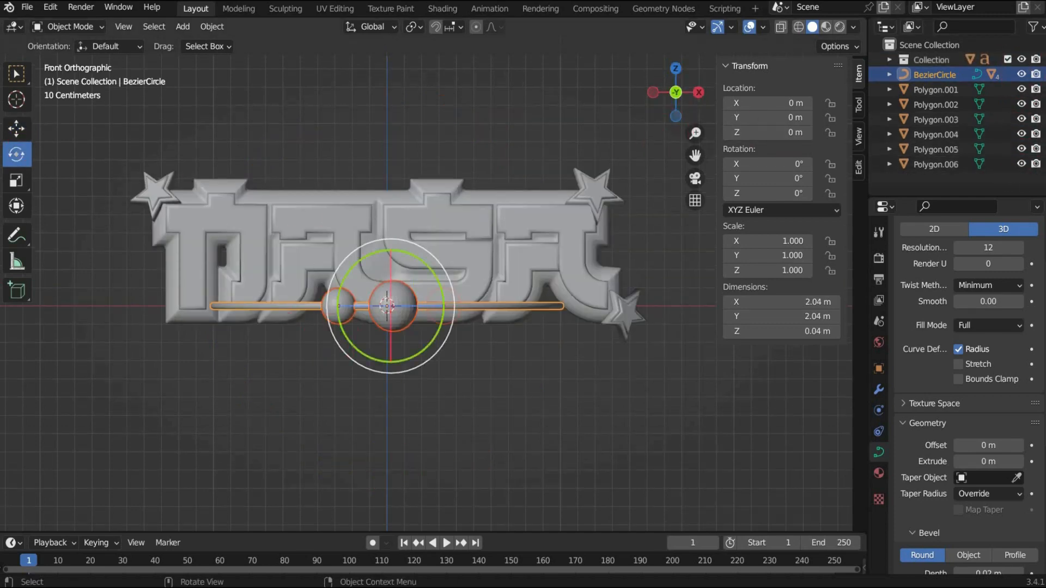
{"action": "key", "text": "ctrl+z"}
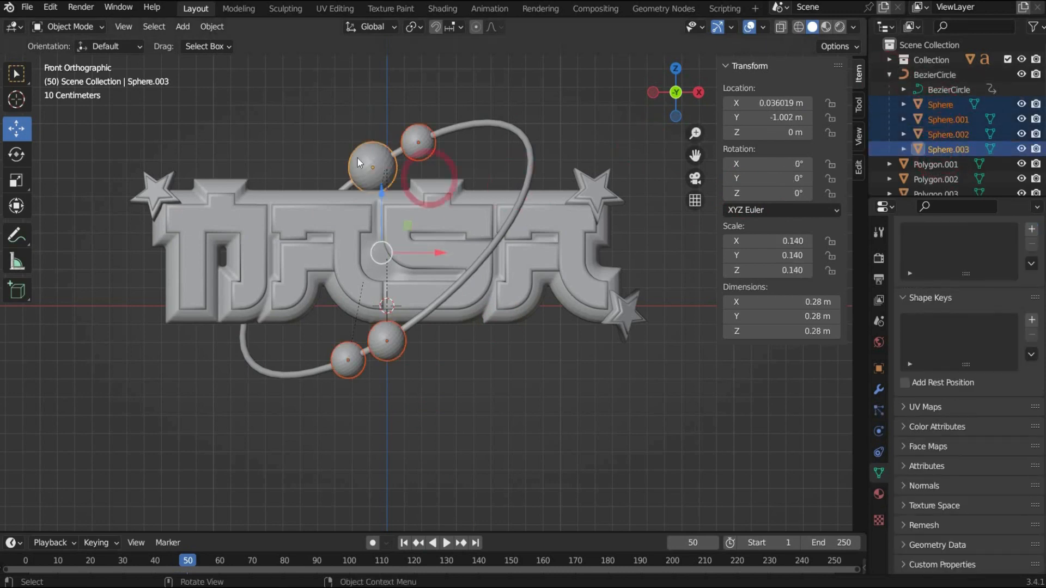
{"action": "right_click", "coordinate": [357, 167]}
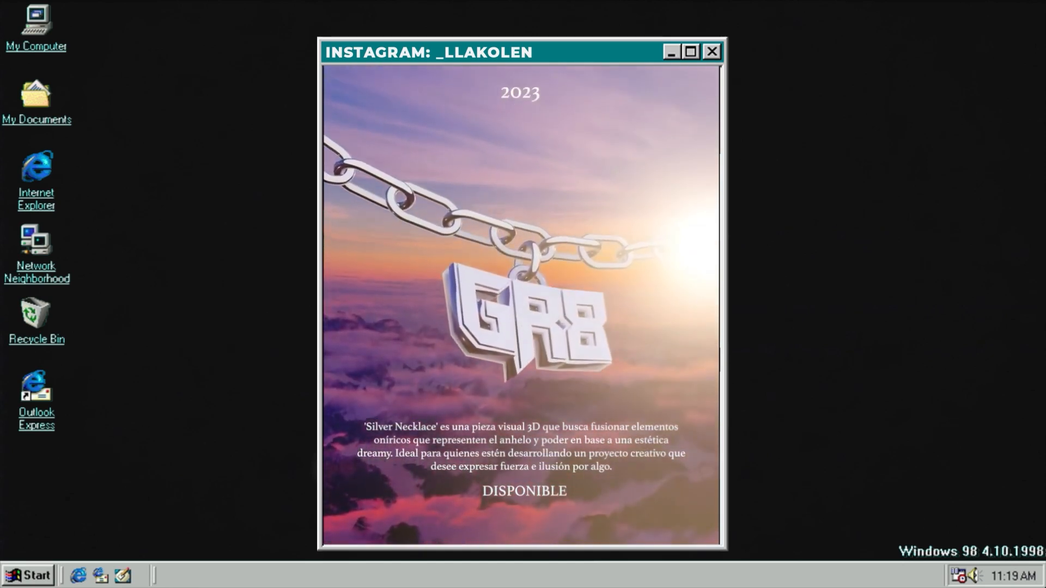
Close the Instagram showcase window to return to Blender.
{"action": "left_click", "coordinate": [712, 51]}
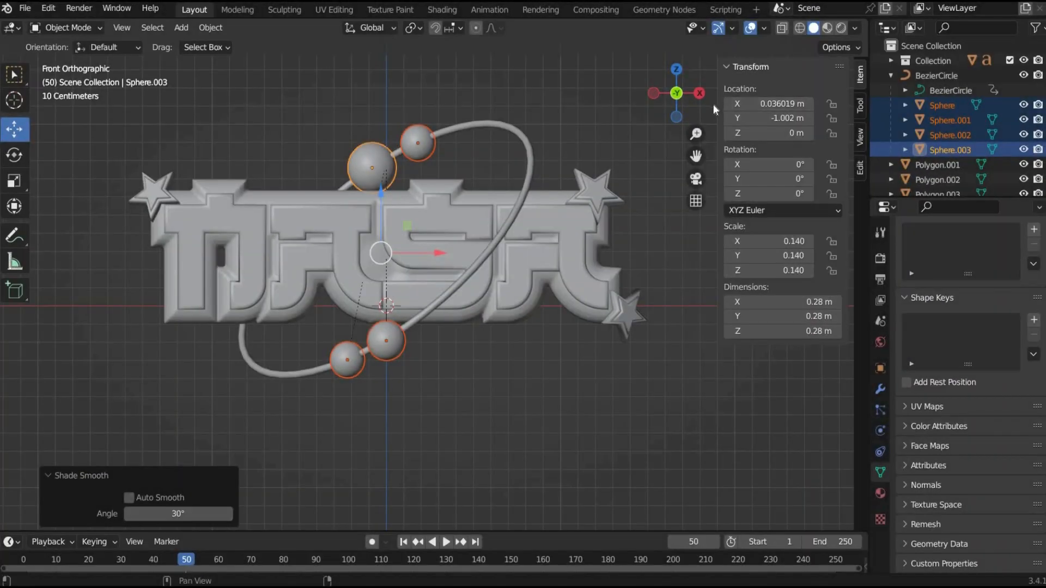
{"action": "mouse_move", "coordinate": [720, 105]}
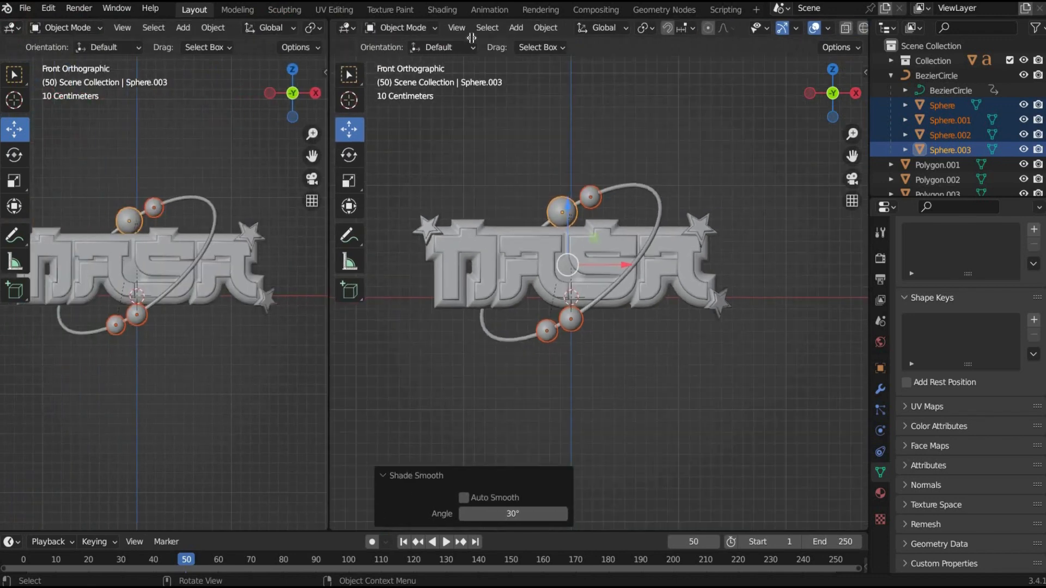
Change the new split area's editor type to the Shader Editor showing world nodes.
{"action": "left_click", "coordinate": [493, 28]}
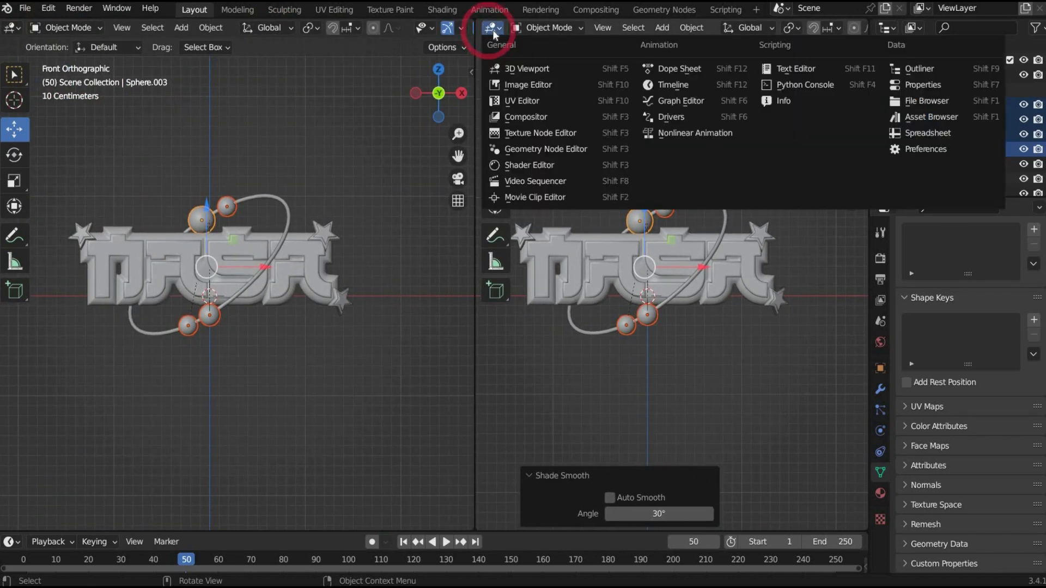
{"action": "mouse_move", "coordinate": [670, 117]}
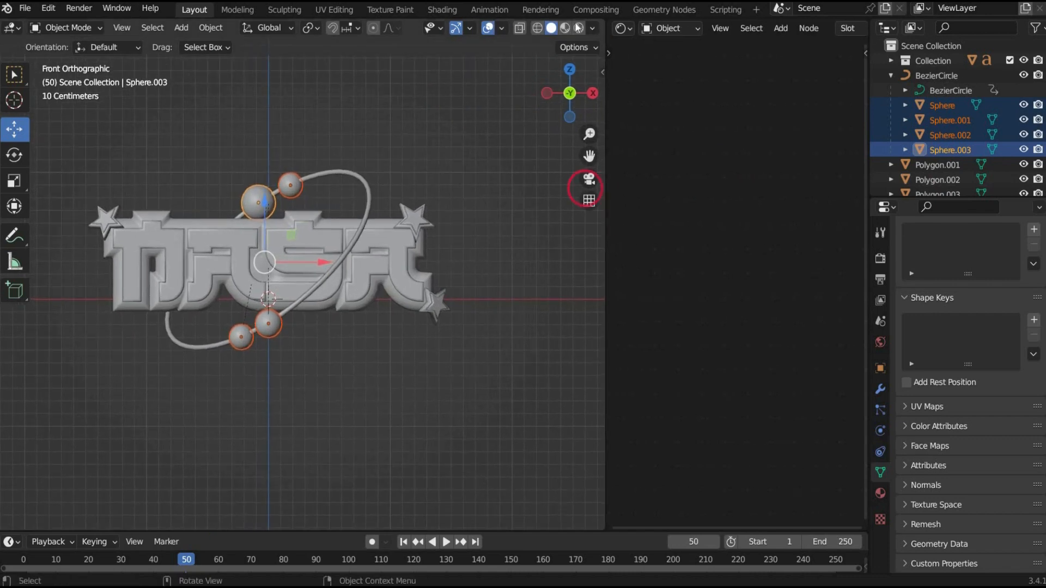
{"action": "left_click", "coordinate": [566, 28]}
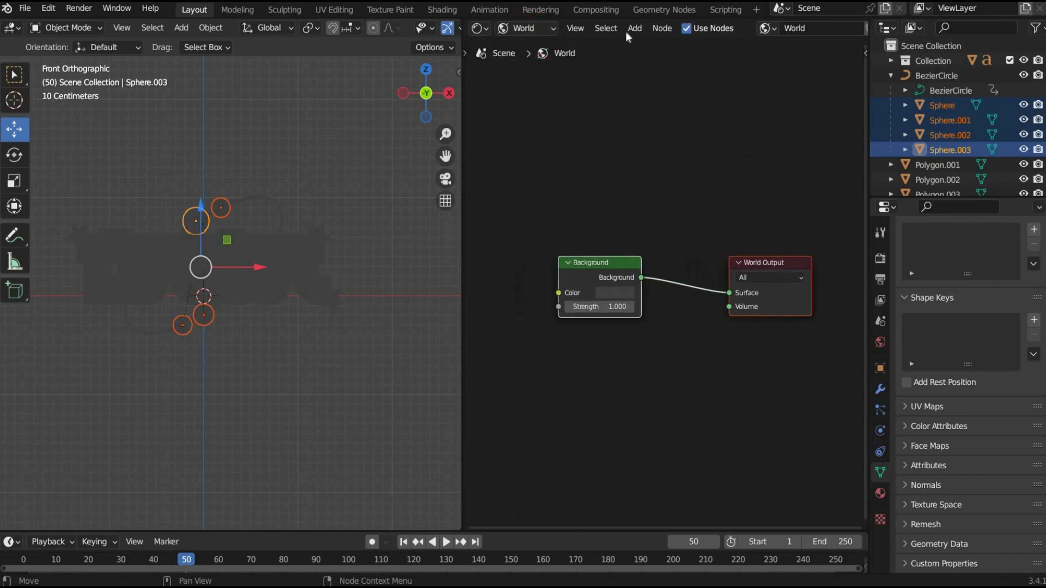
Add an Environment Texture node with a studio HDRI image feeding the world Background colour.
{"action": "type", "text": "en"}
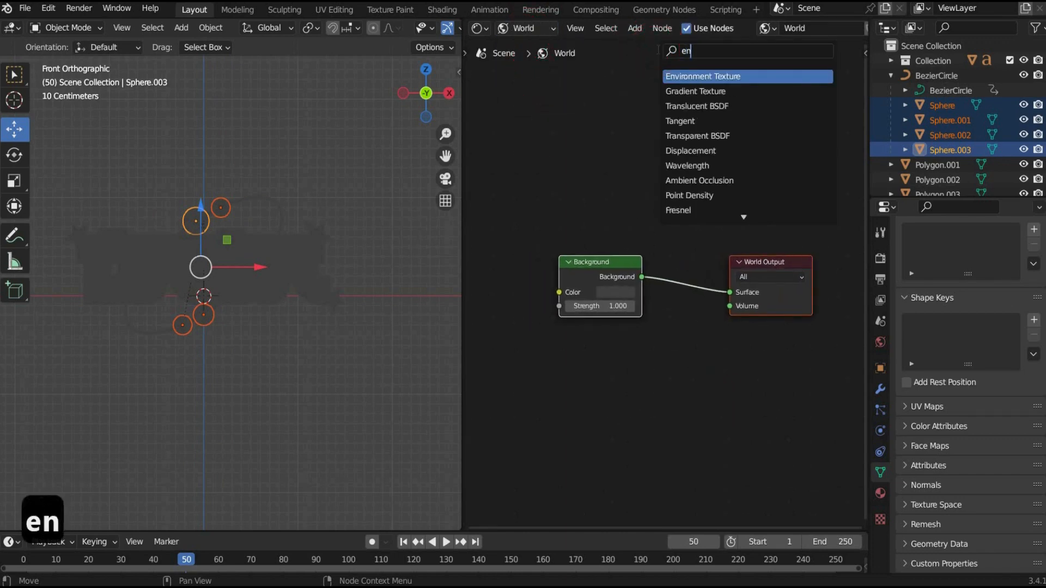
{"action": "left_click", "coordinate": [701, 77]}
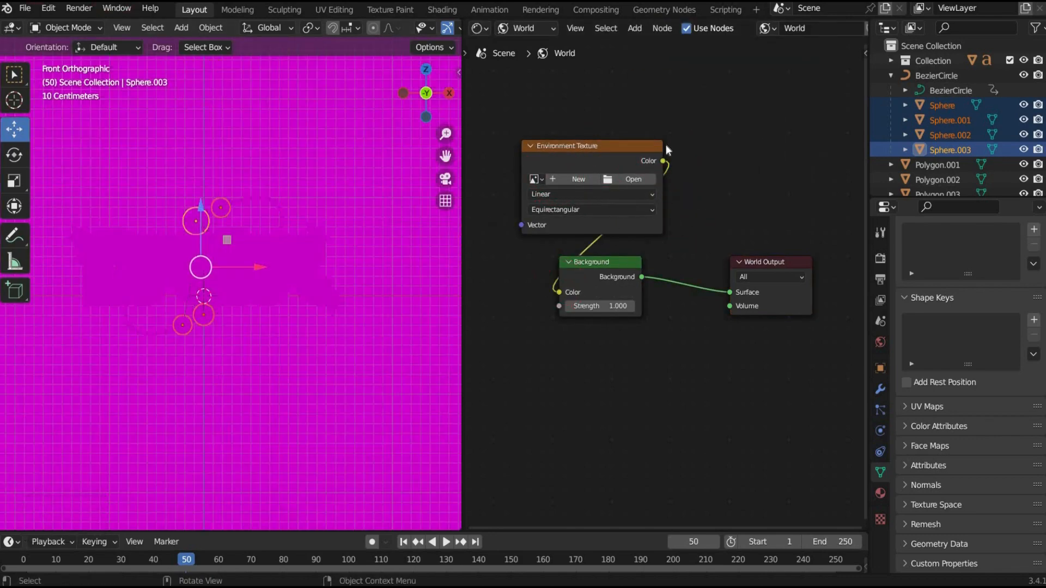
{"action": "left_click", "coordinate": [632, 178]}
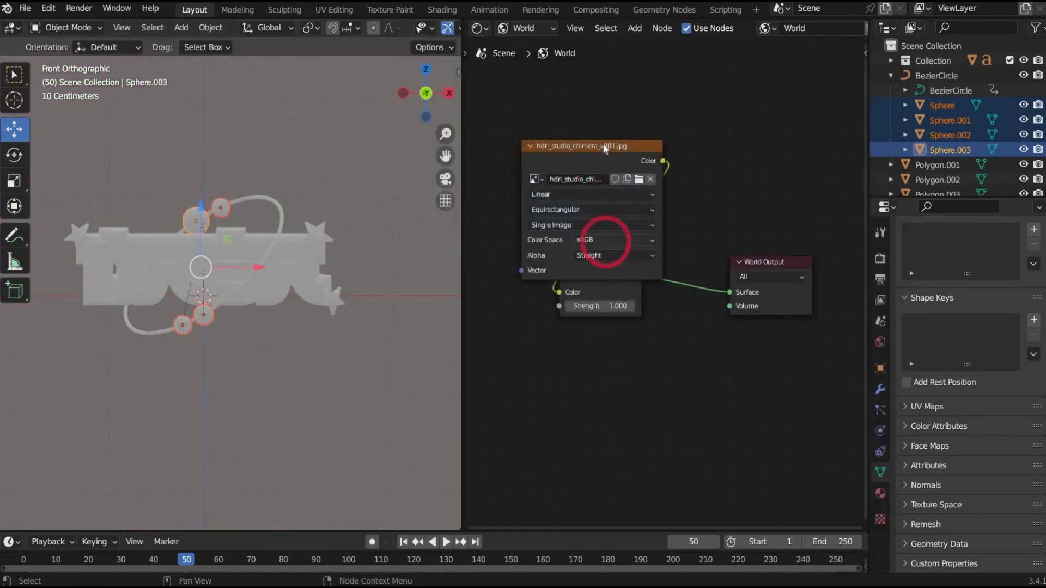
{"action": "left_click", "coordinate": [527, 28]}
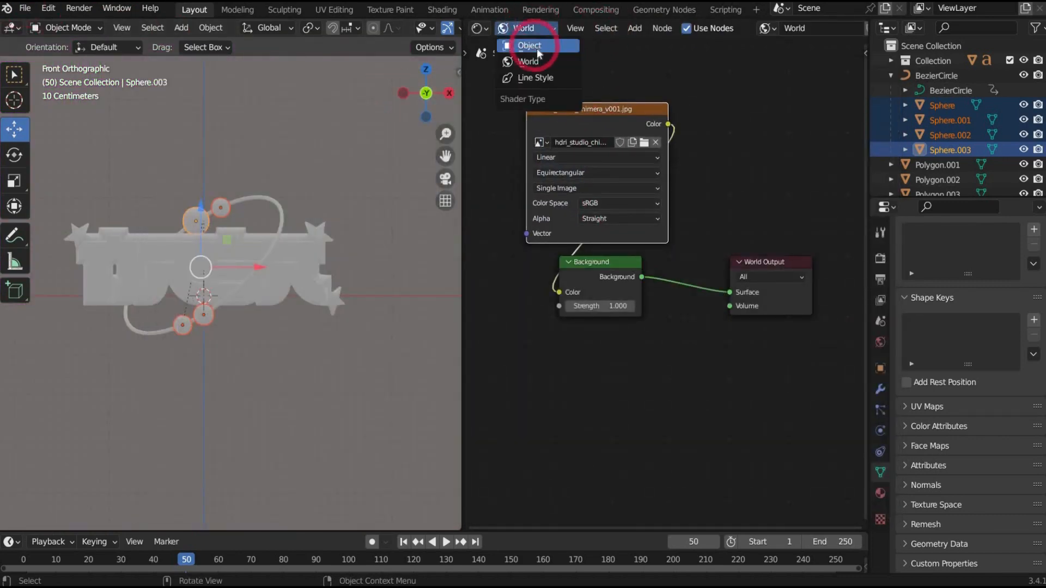
Switch the node editor to Object materials, select the Inside lettering, and view the NASA logo reference image.
{"action": "left_click", "coordinate": [529, 46]}
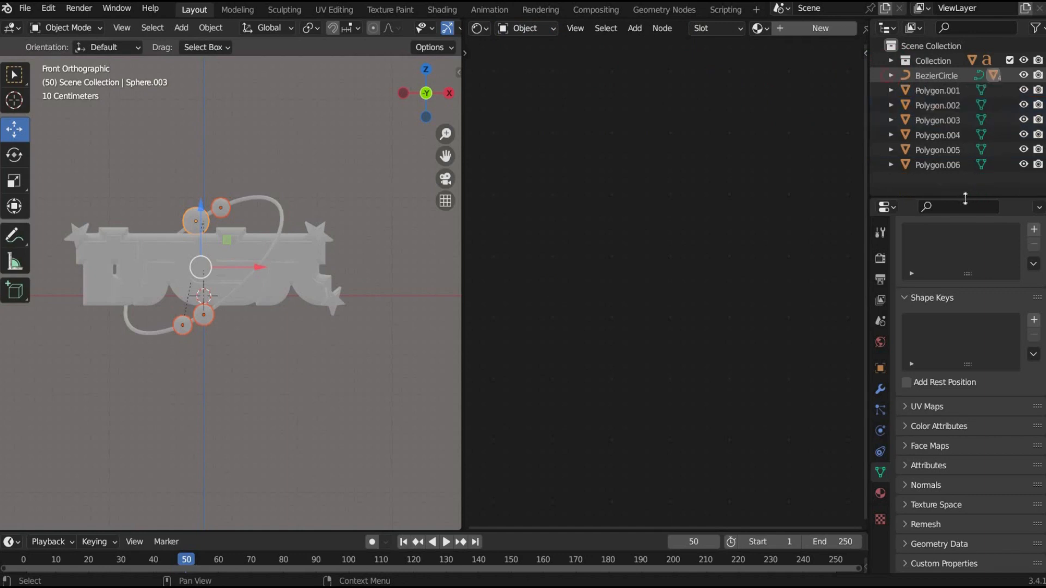
{"action": "left_click", "coordinate": [890, 60]}
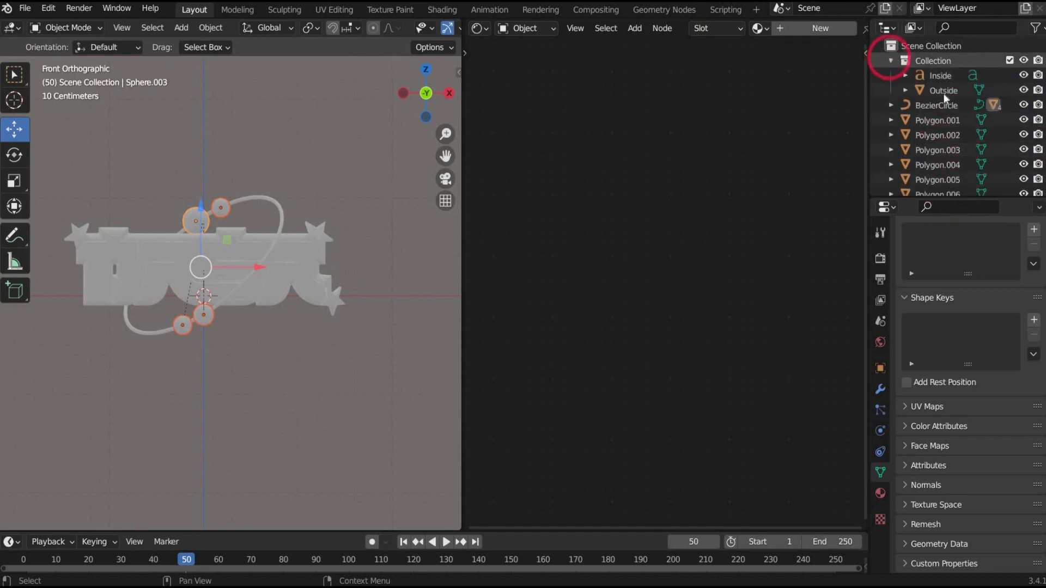
{"action": "left_click", "coordinate": [941, 75]}
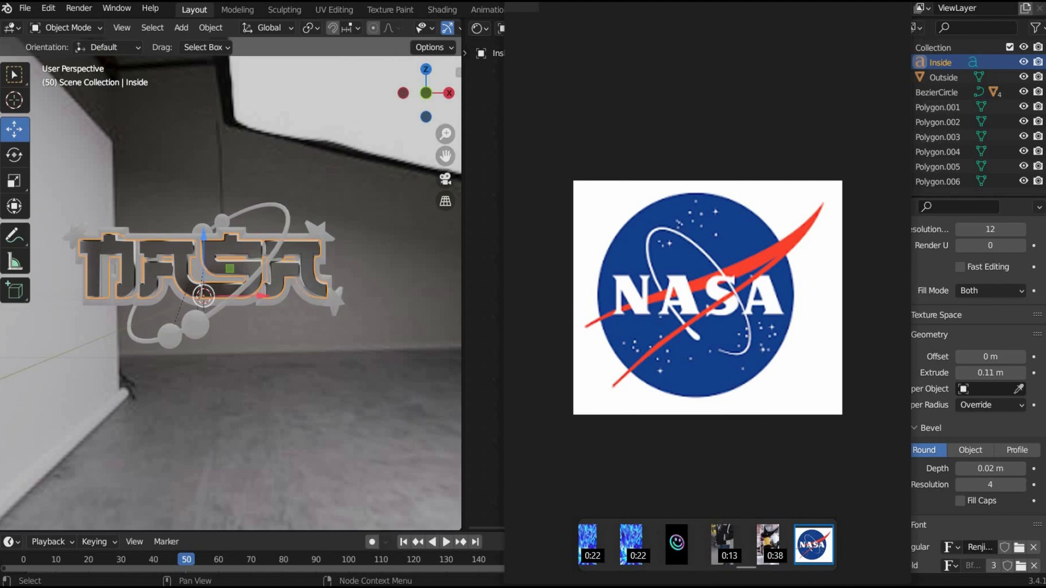
{"action": "left_click", "coordinate": [944, 76]}
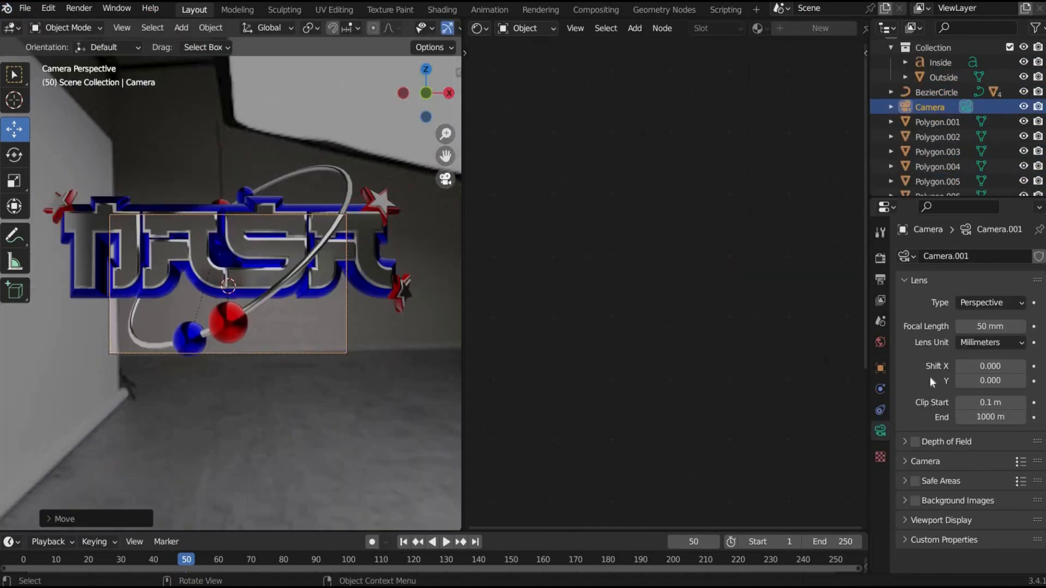
View through the camera and set the render resolution X to 1080 px for a square frame.
{"action": "key", "text": "n"}
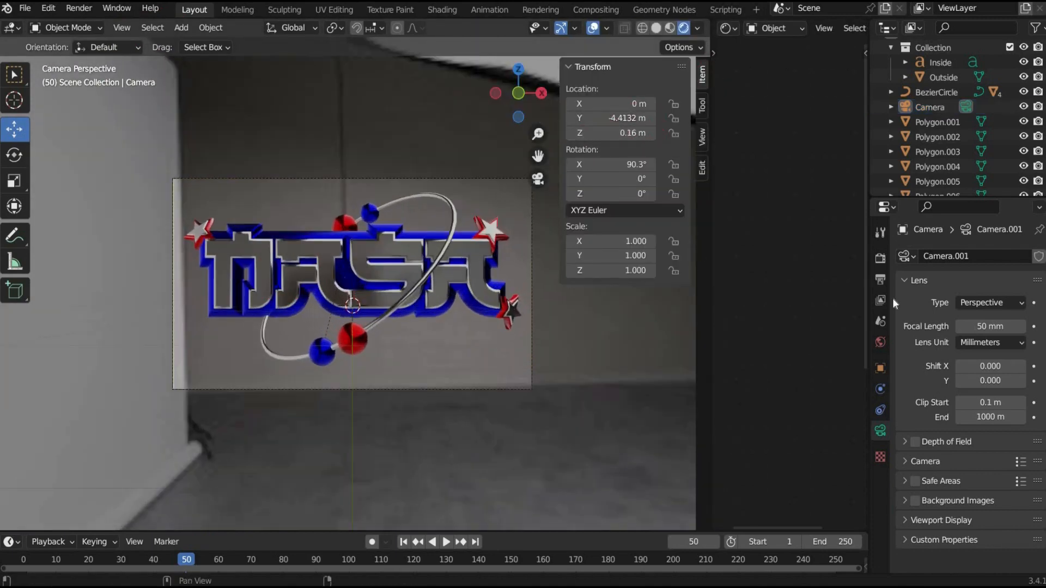
{"action": "left_click", "coordinate": [881, 259]}
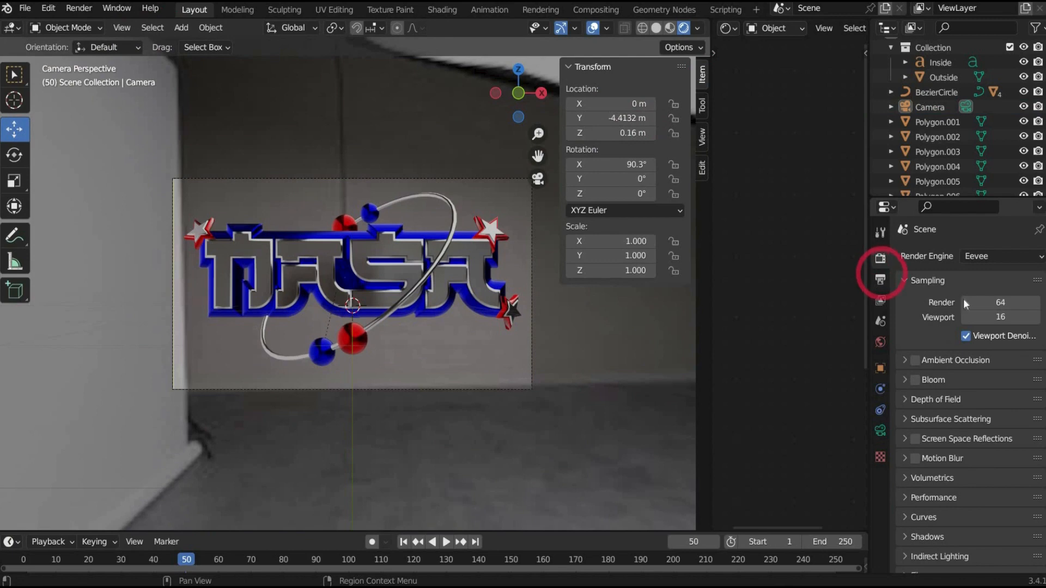
{"action": "left_click", "coordinate": [879, 280]}
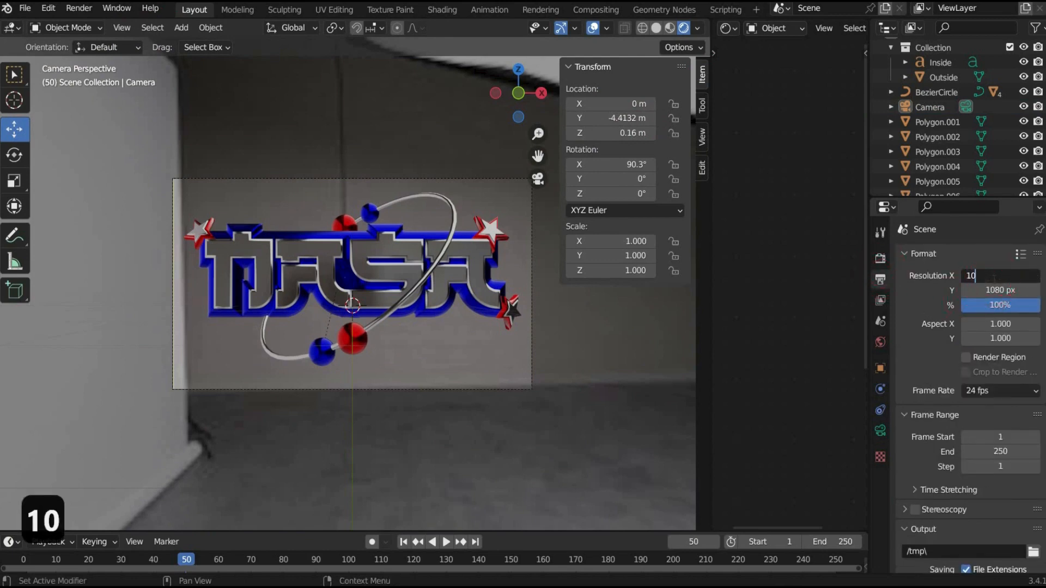
{"action": "key", "text": "Return"}
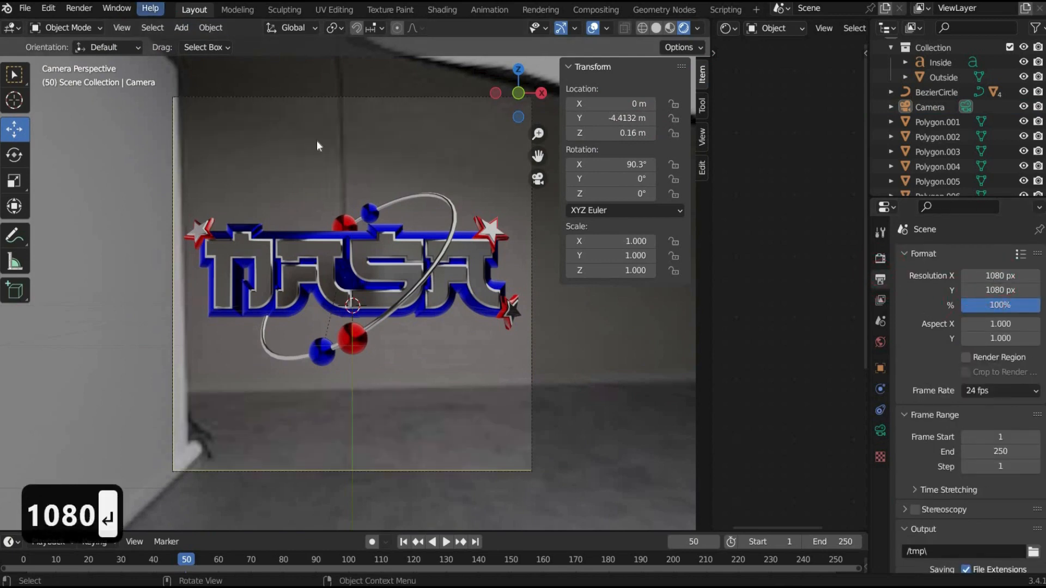
Enable Eevee ambient occlusion with 200 m distance and bloom with intensity 5.
{"action": "left_click", "coordinate": [880, 257]}
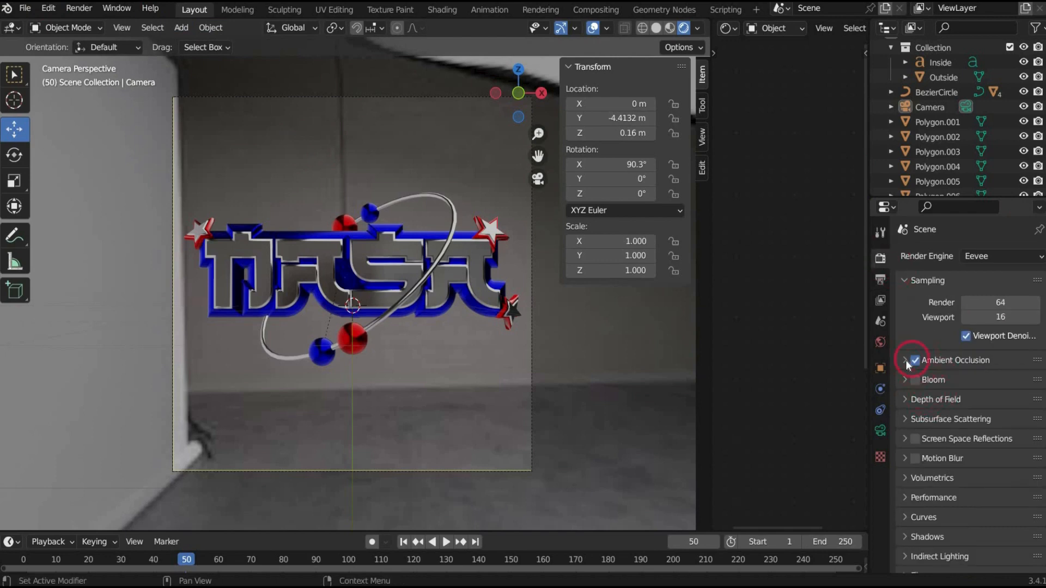
{"action": "left_click", "coordinate": [905, 360]}
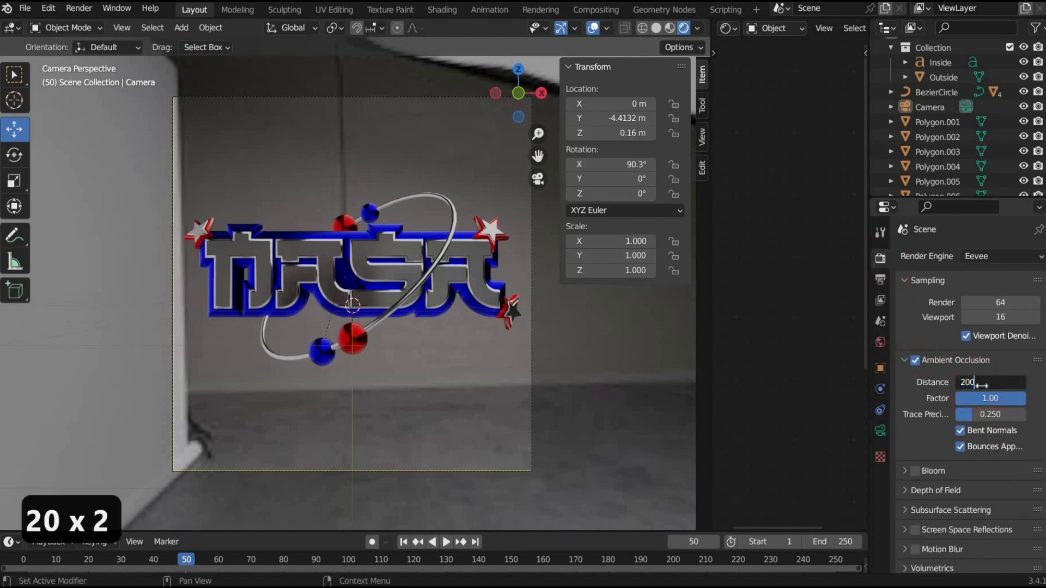
{"action": "key", "text": "Return"}
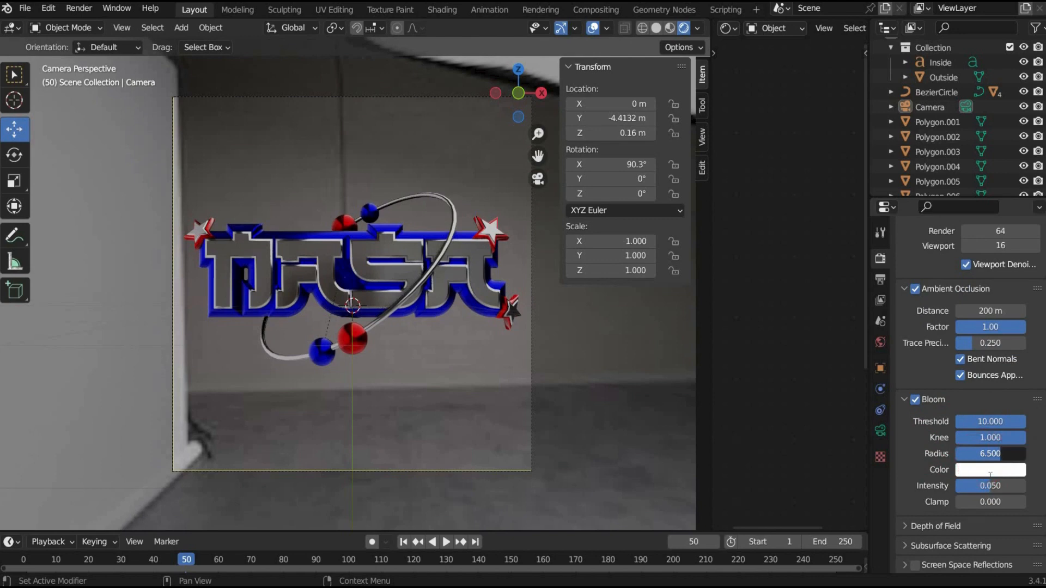
{"action": "type", "text": "5"}
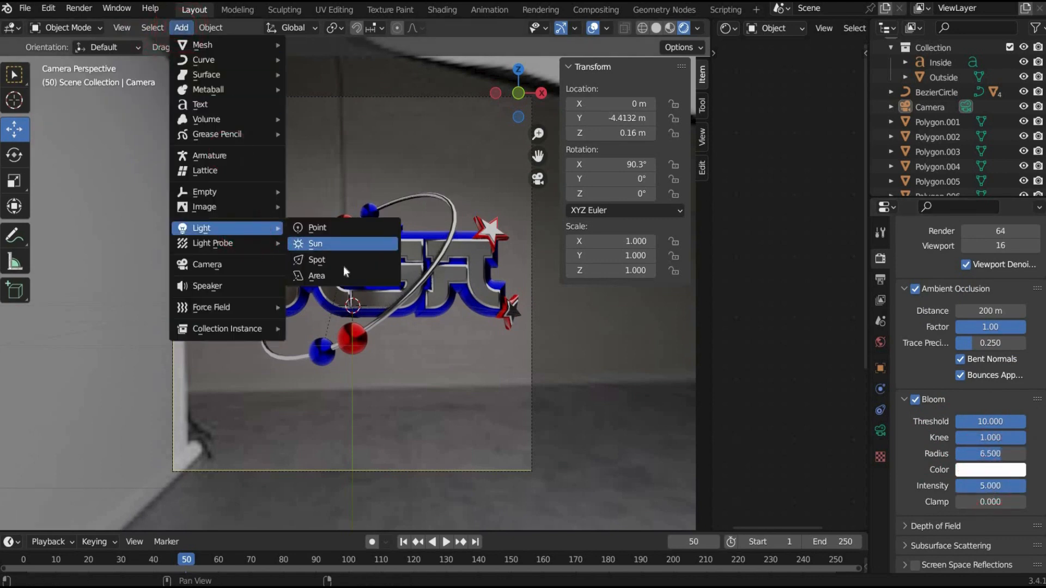
Add a Sun light aimed at the logo and enable Screen Space Reflections with refraction.
{"action": "left_click", "coordinate": [315, 243]}
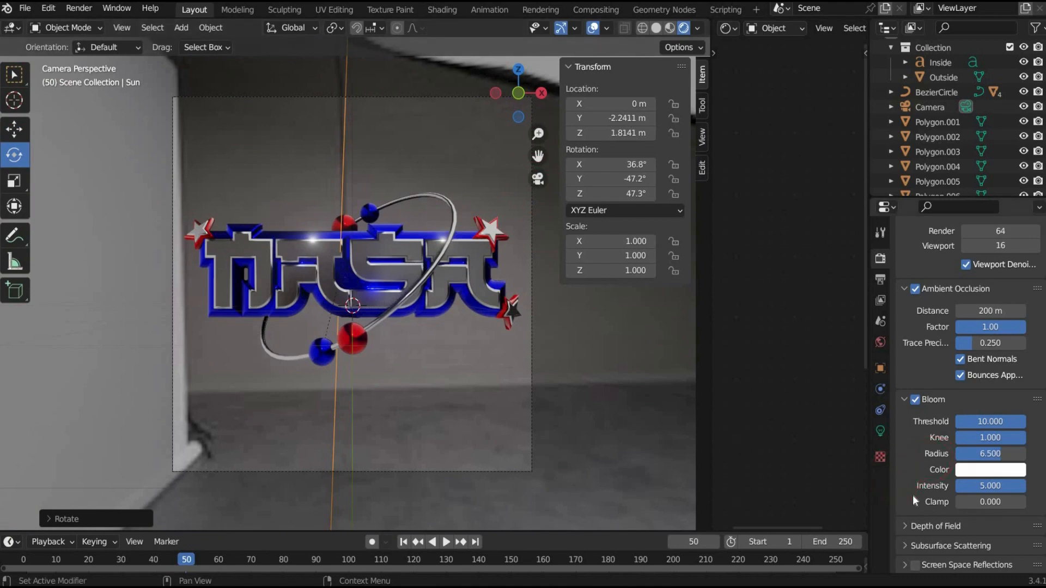
{"action": "scroll", "scroll_direction": "down", "scroll_amount": 3}
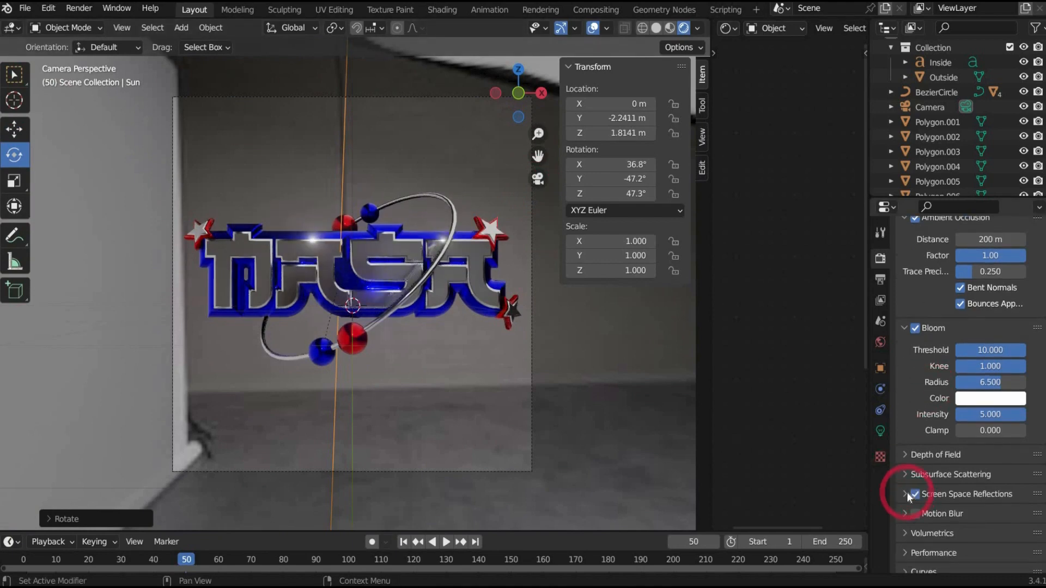
{"action": "left_click", "coordinate": [905, 494]}
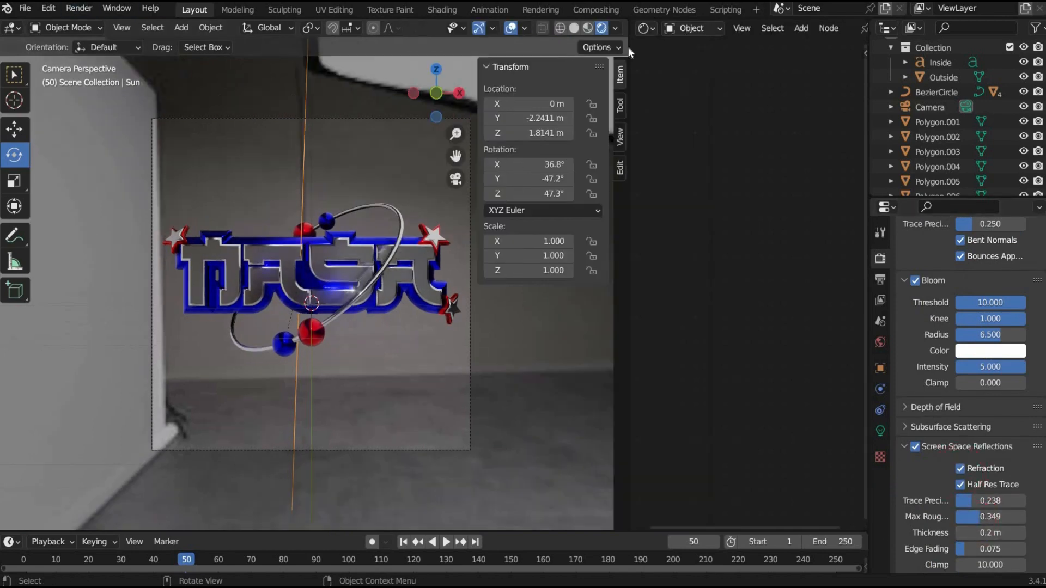
Switch the shader editor from Object to World nodes to set the Background strength to 2.
{"action": "left_click", "coordinate": [693, 28]}
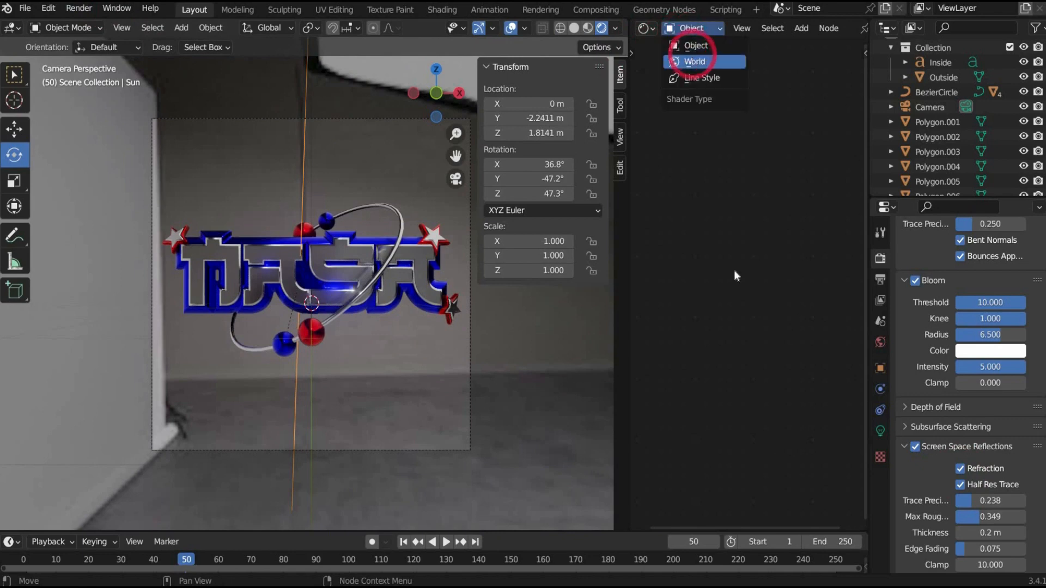
{"action": "left_click", "coordinate": [694, 61]}
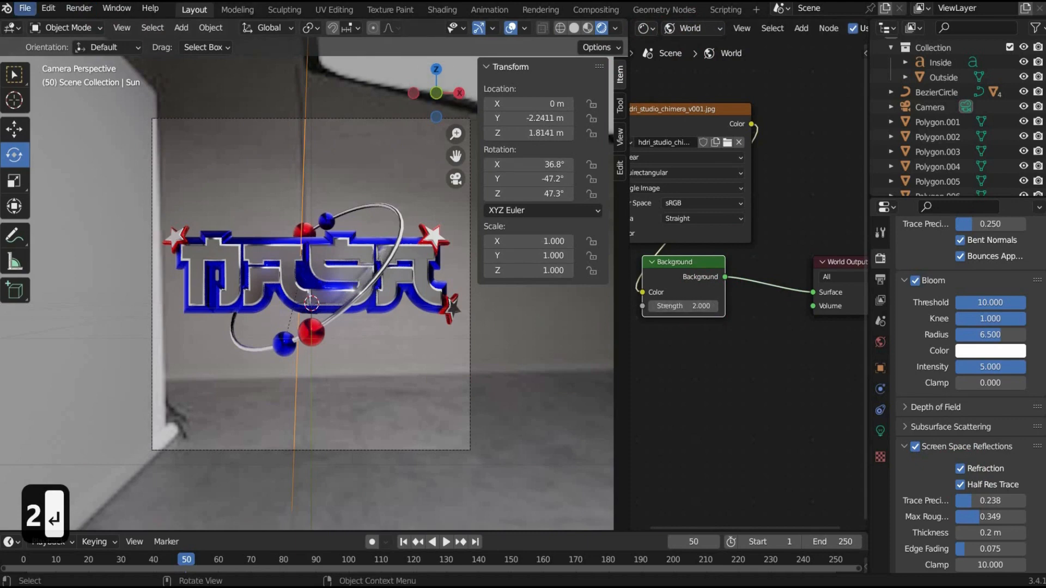
Add a plane scaled into a backdrop and give it a near-black metallic base colour.
{"action": "left_click", "coordinate": [180, 27]}
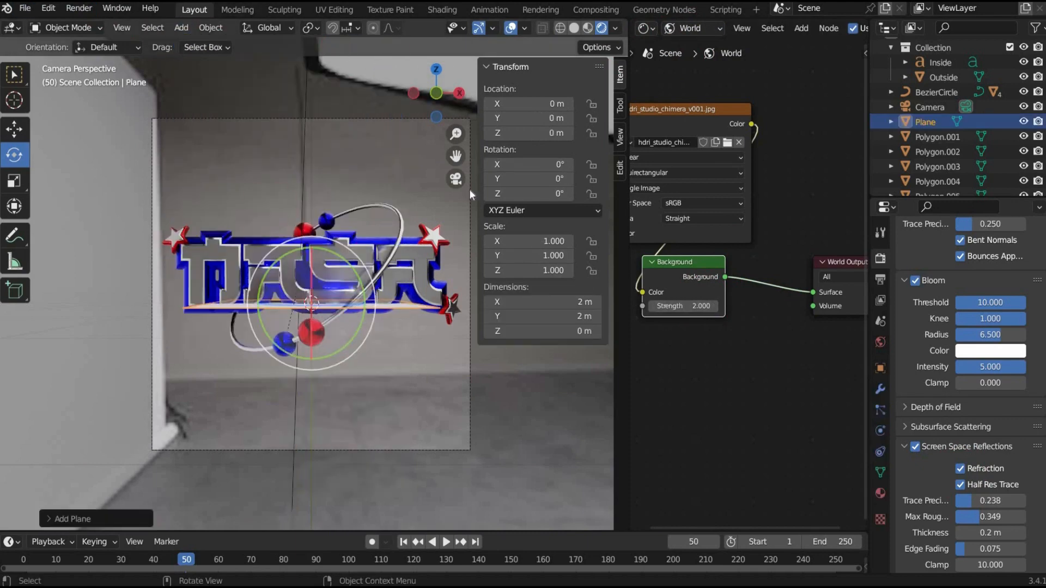
{"action": "key", "text": "s"}
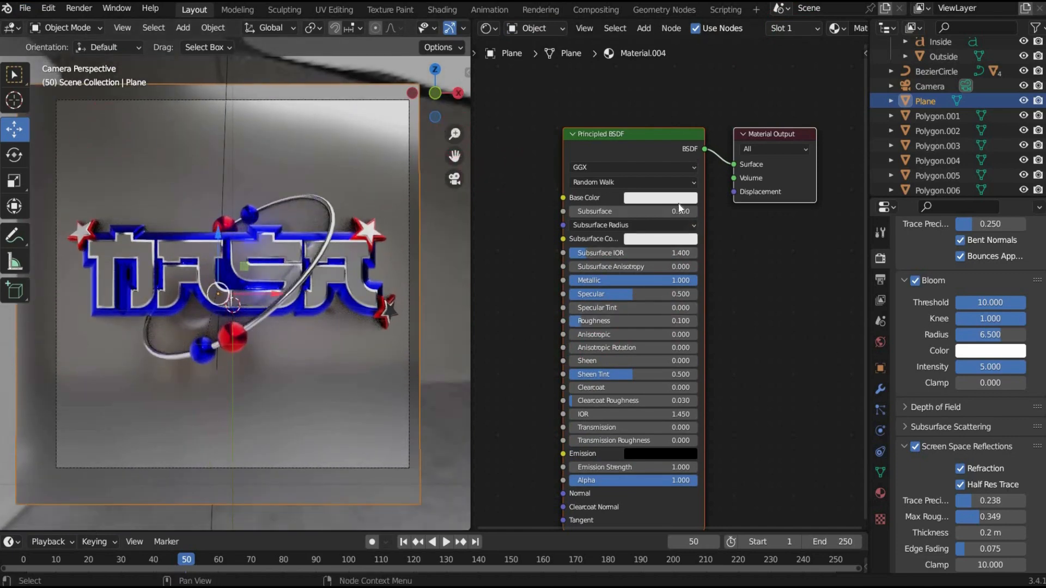
{"action": "left_click", "coordinate": [660, 197]}
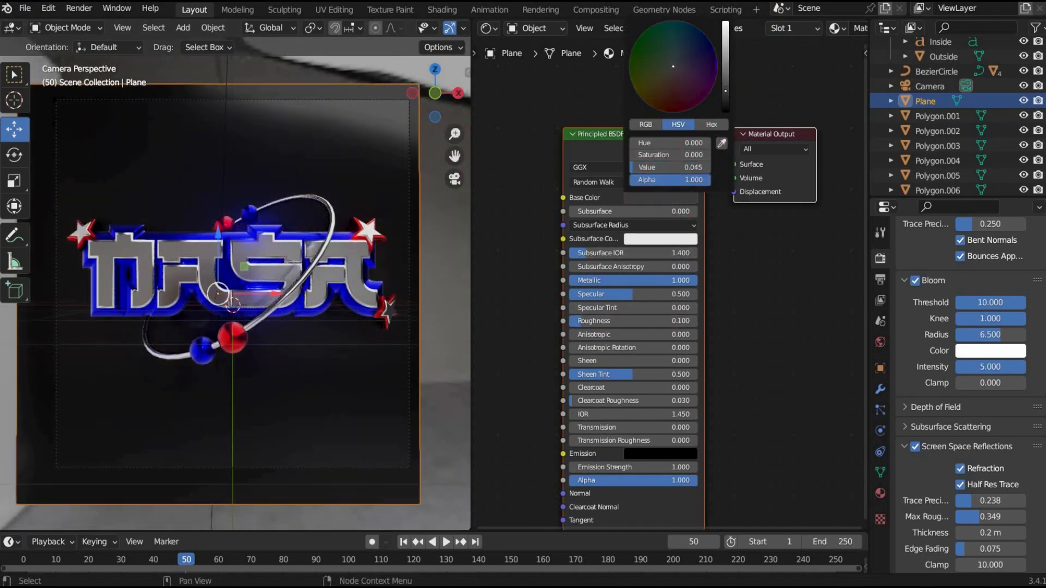
{"action": "left_click", "coordinate": [79, 230]}
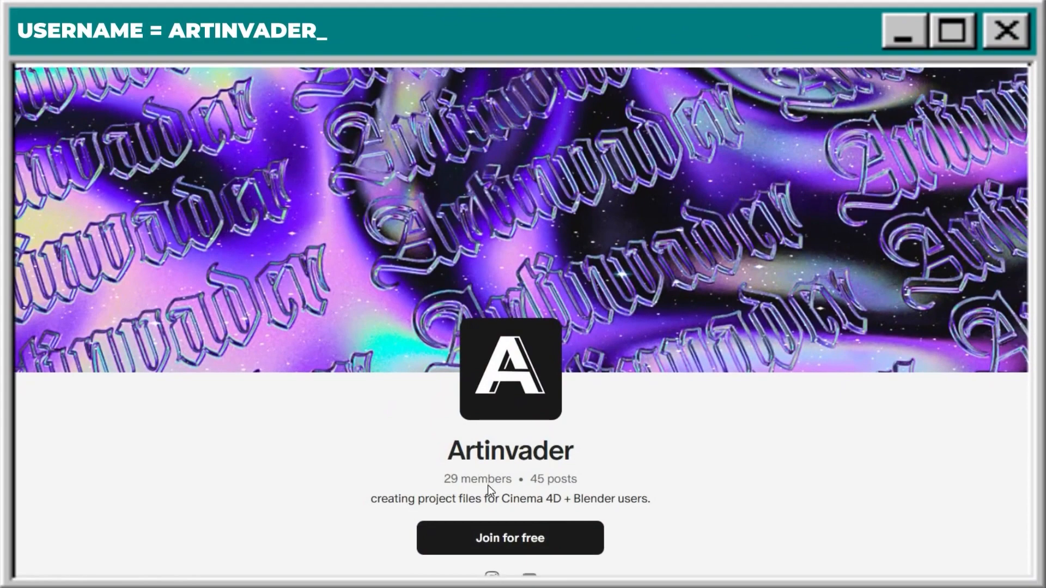
Scroll the Patreon creator page to the Choose your membership section with Supporter Levels 1–3.
{"action": "left_click", "coordinate": [508, 537]}
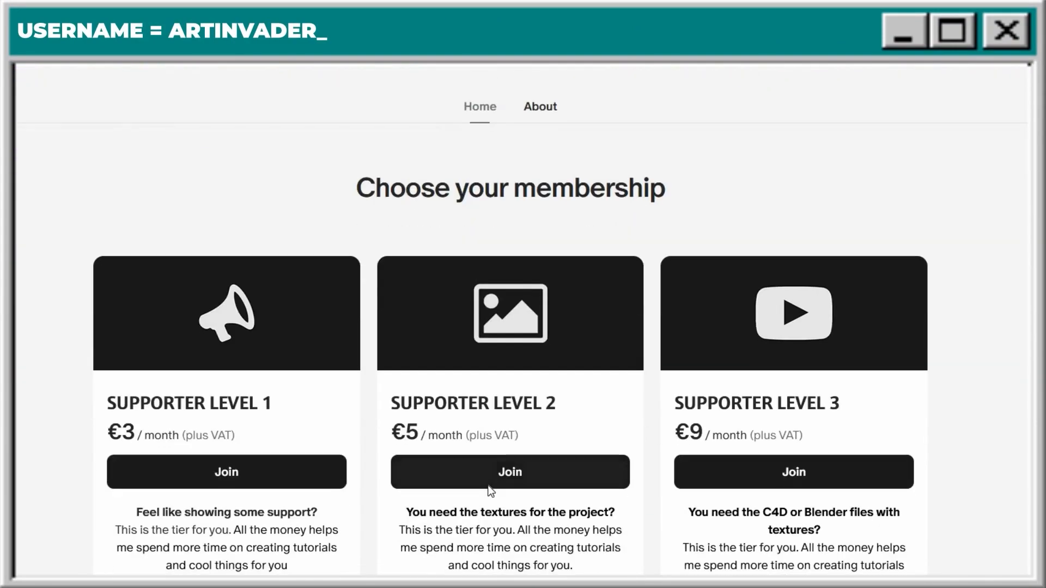
{"action": "scroll", "scroll_direction": "down", "scroll_amount": 3}
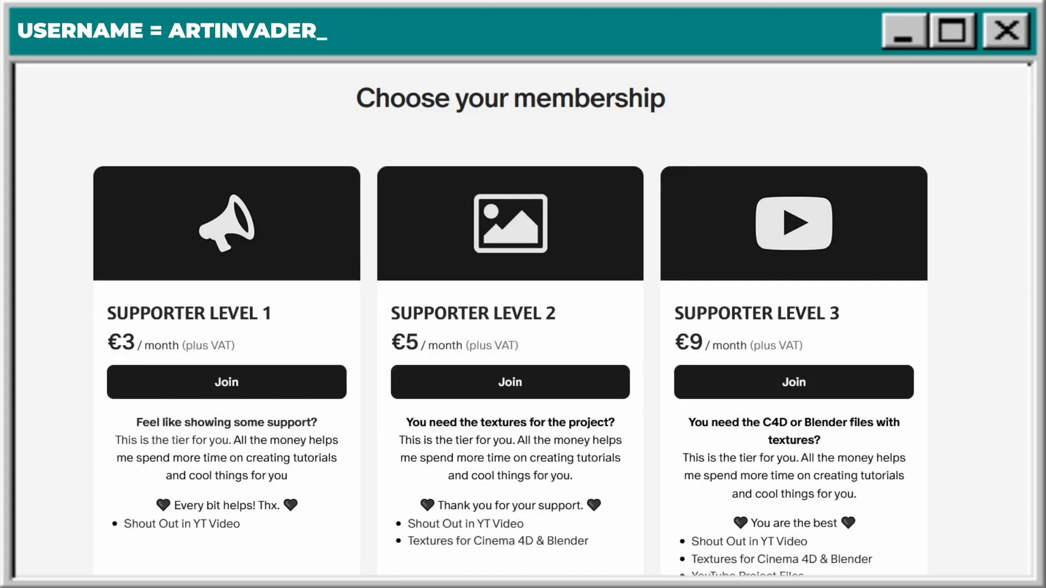
{"action": "left_click", "coordinate": [1003, 31]}
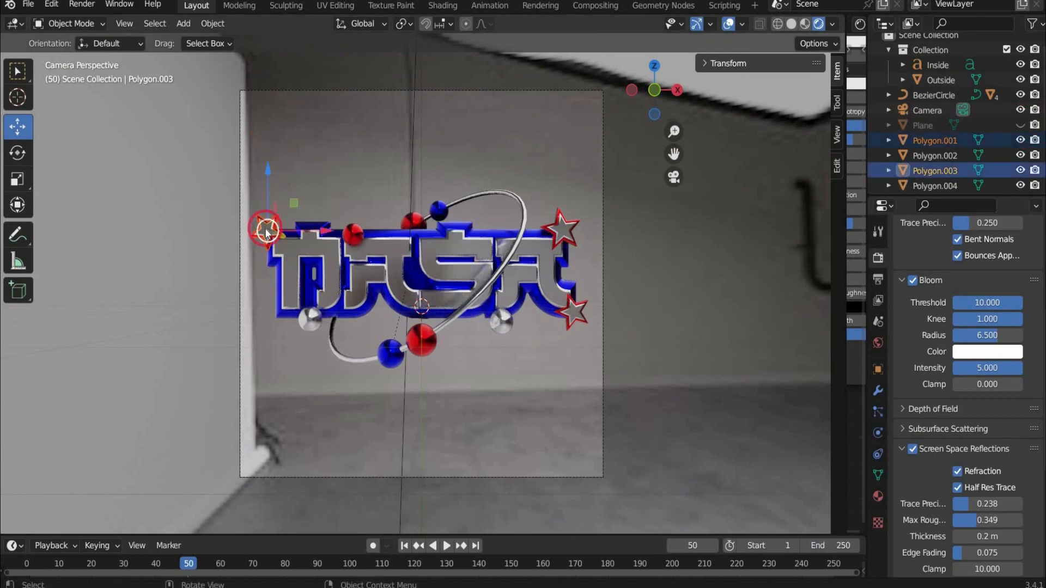
Select two star Polygon objects and join them into one star with Ctrl+J.
{"action": "left_click", "coordinate": [563, 230]}
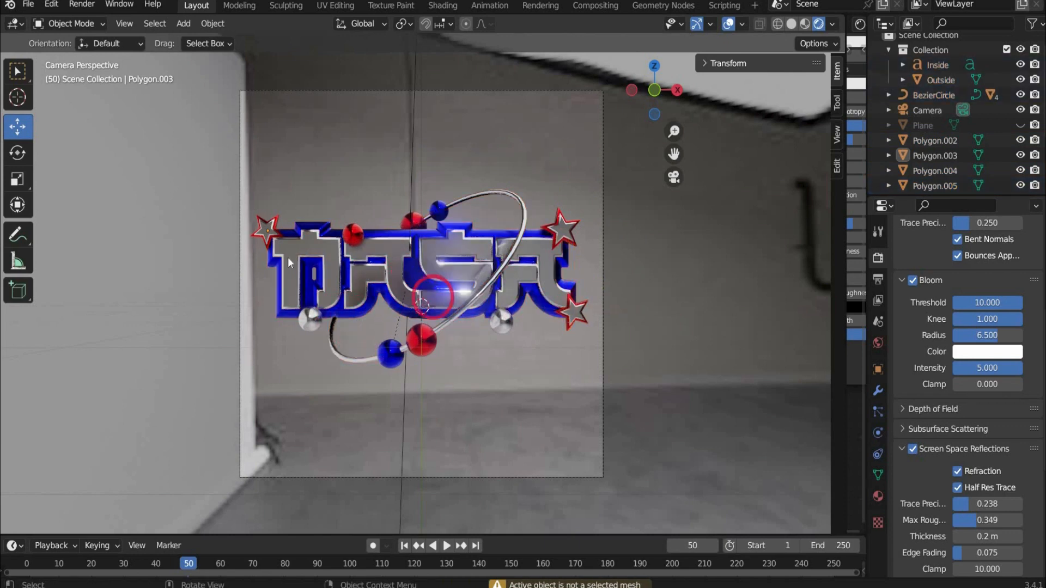
{"action": "left_click", "coordinate": [317, 230]}
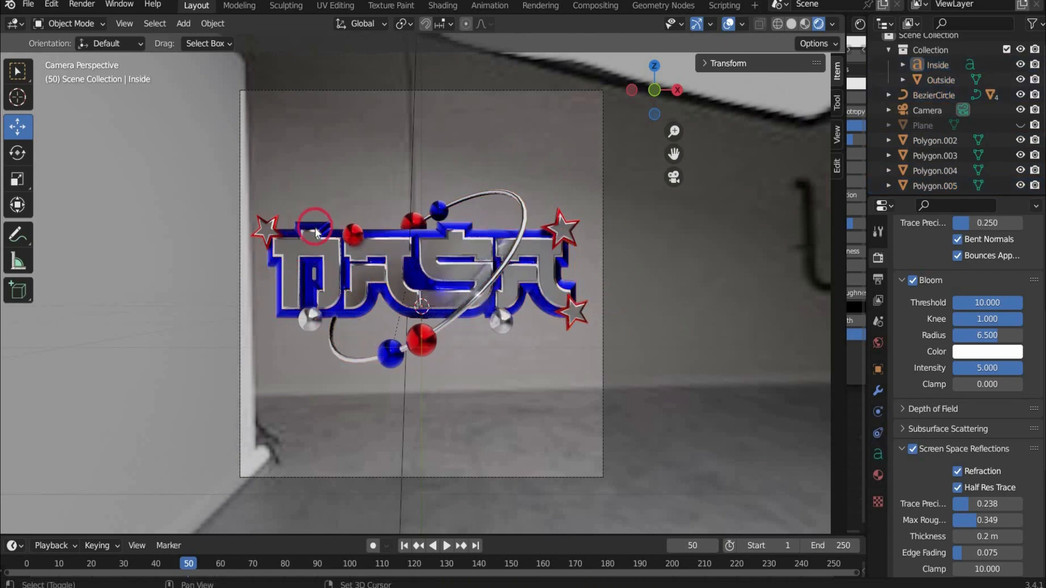
{"action": "left_click", "coordinate": [939, 80]}
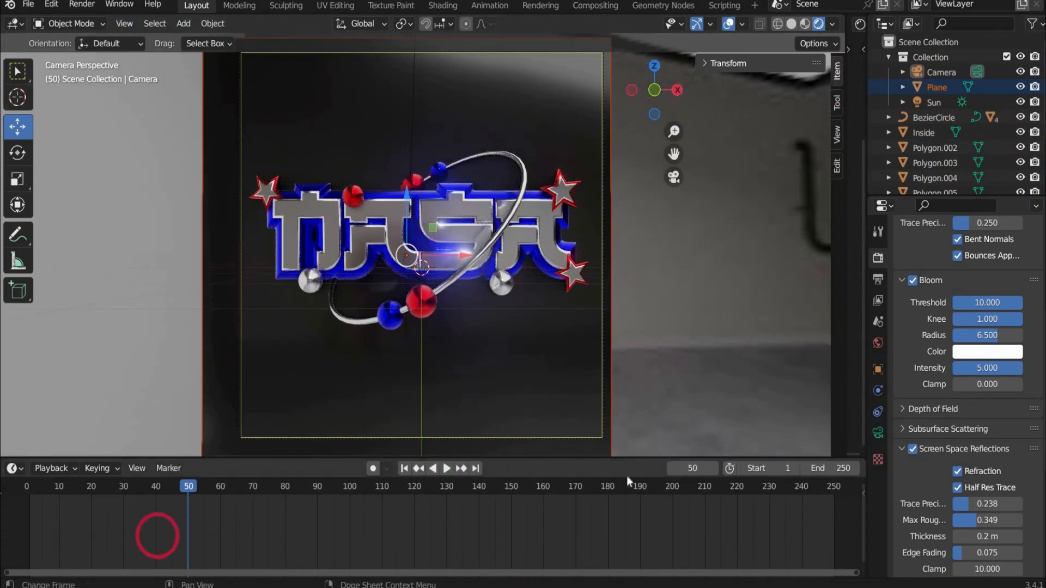
Play the animation from the first frame to check it, then stop playback.
{"action": "left_click", "coordinate": [403, 467]}
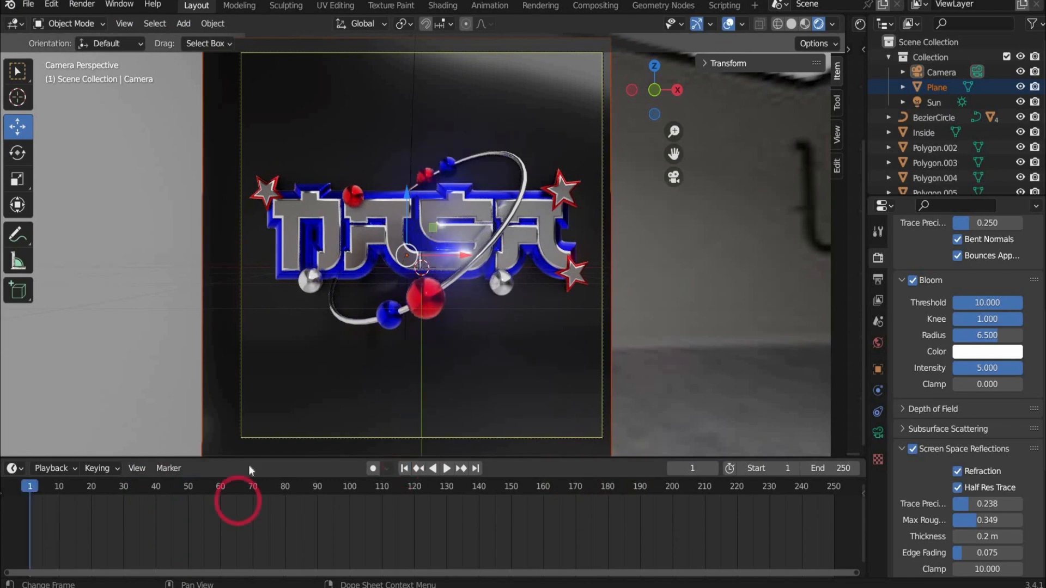
{"action": "left_click", "coordinate": [446, 468]}
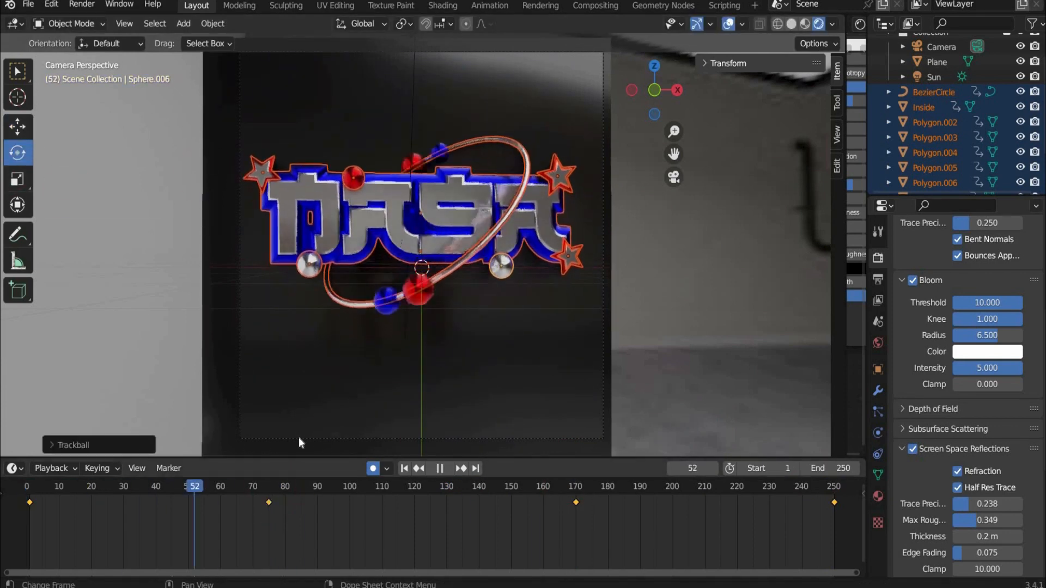
{"action": "left_click", "coordinate": [404, 468]}
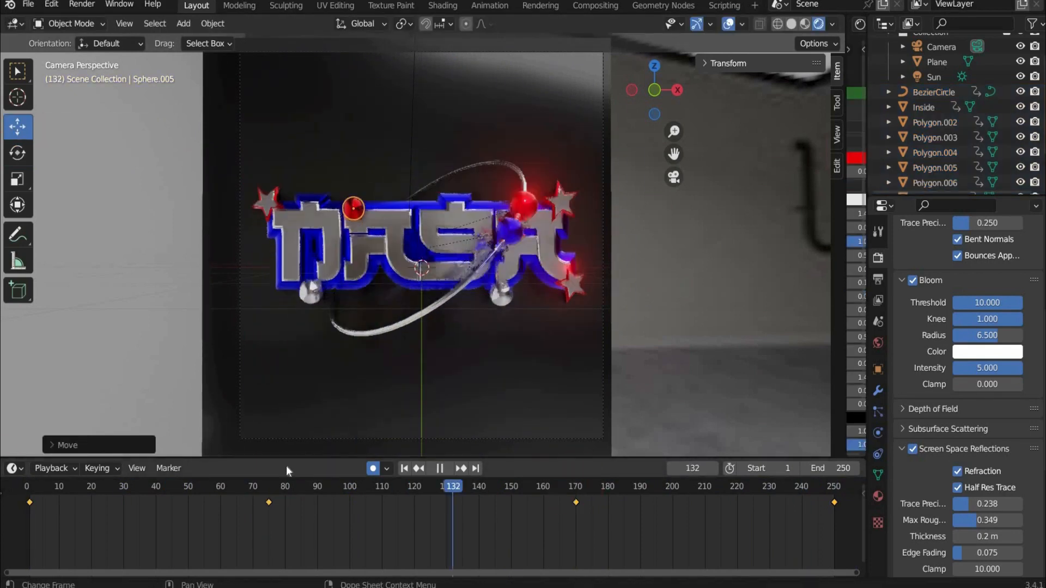
{"action": "left_click", "coordinate": [269, 486]}
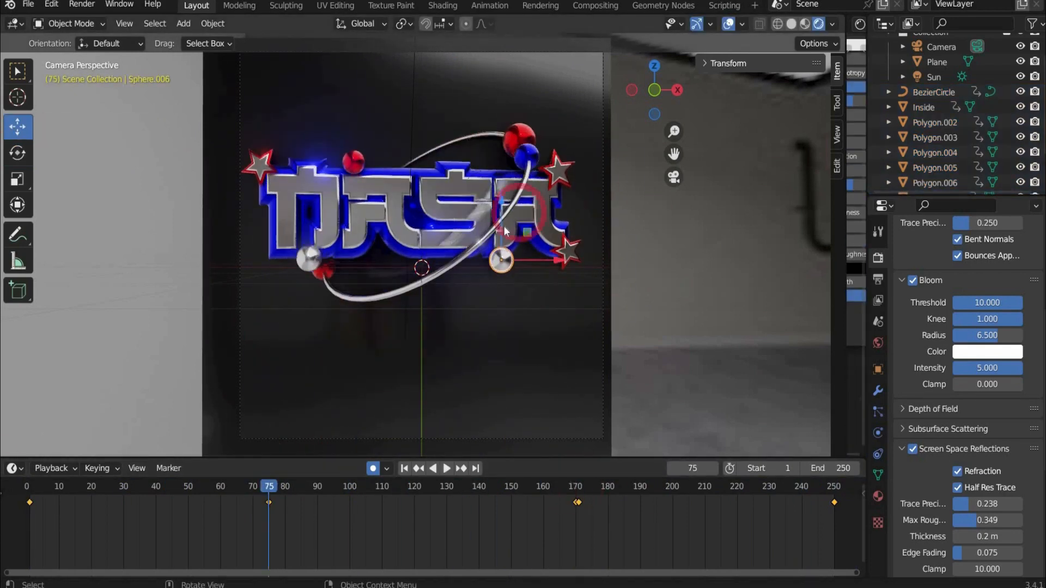
Keyframe a star's rotation, undo a stray change, and return to the start frame.
{"action": "left_click", "coordinate": [447, 468]}
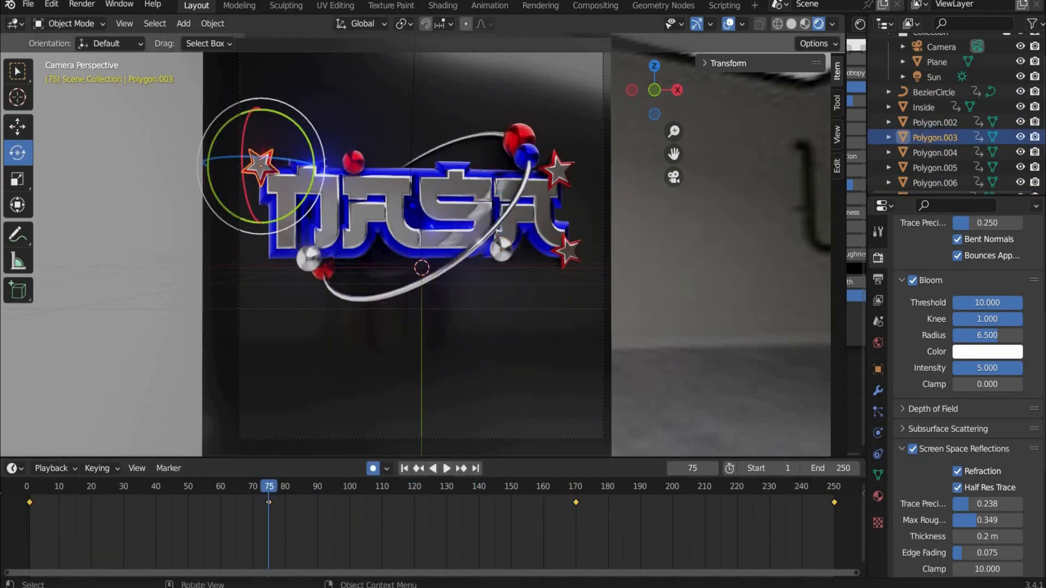
{"action": "left_click", "coordinate": [445, 468]}
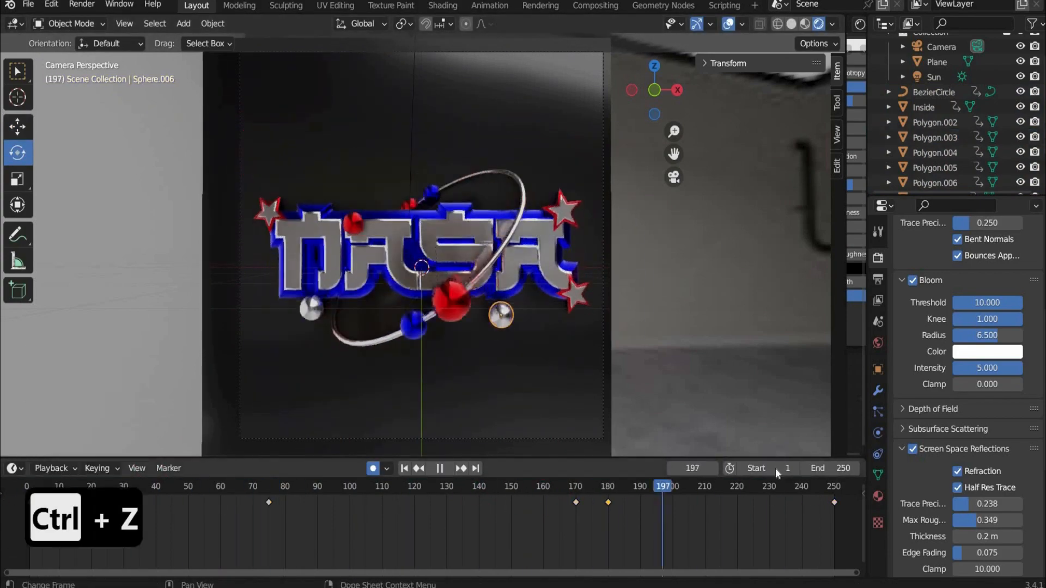
{"action": "key", "text": "ctrl+z"}
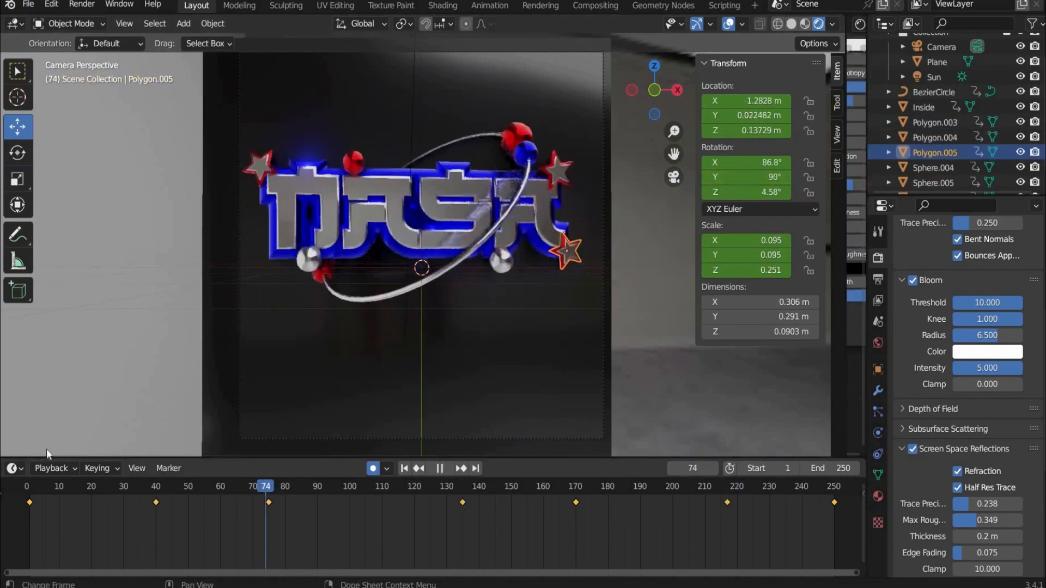
{"action": "left_click", "coordinate": [831, 486]}
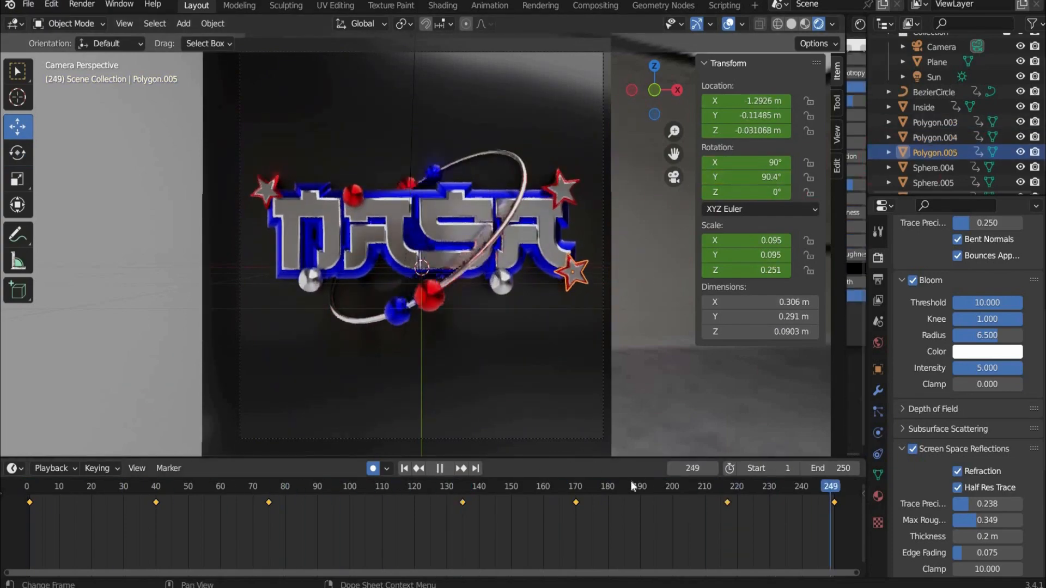
{"action": "left_click", "coordinate": [403, 468]}
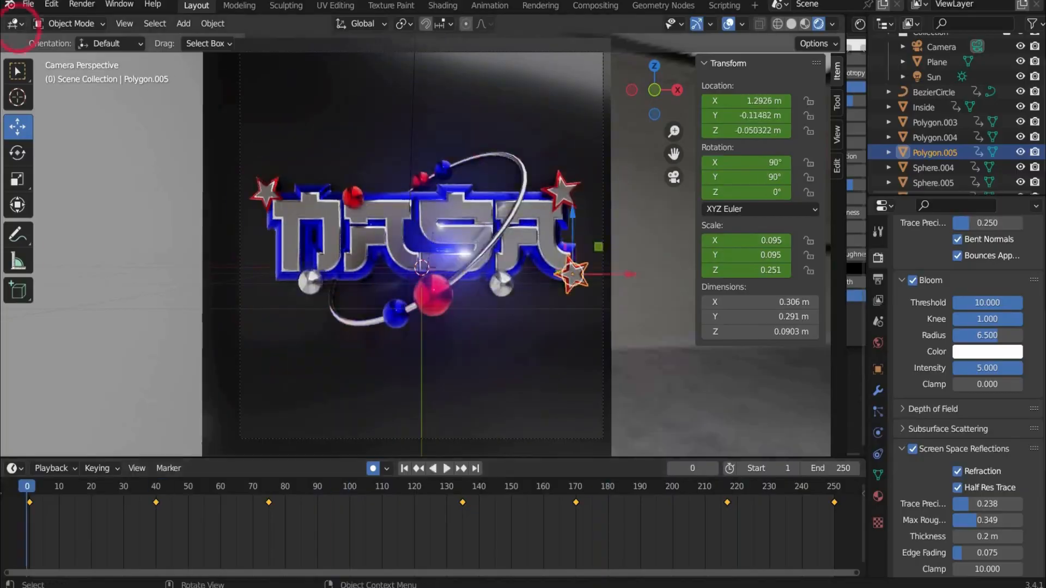